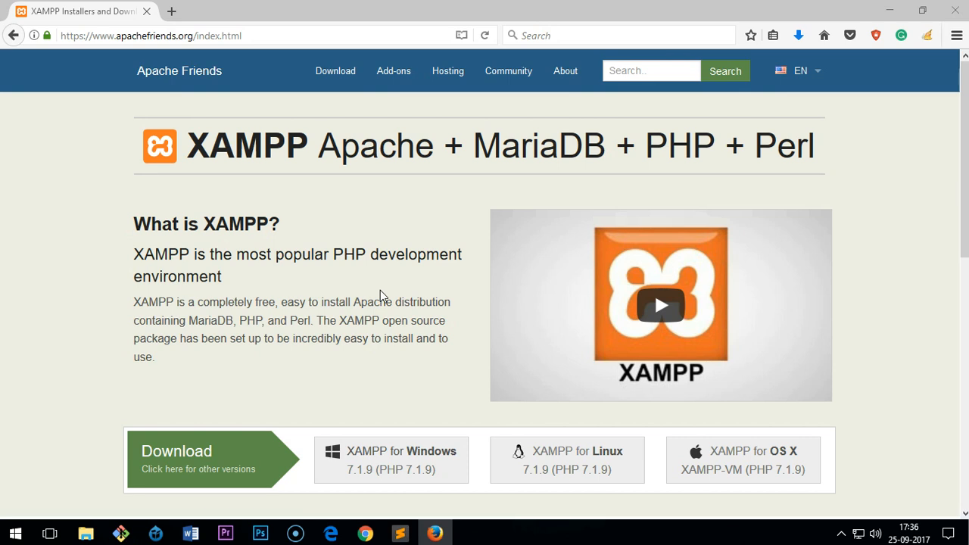
Save the XAMPP for Windows 7.1.9 installer (123 MB) and cancel the duplicate download
double_click(538, 145)
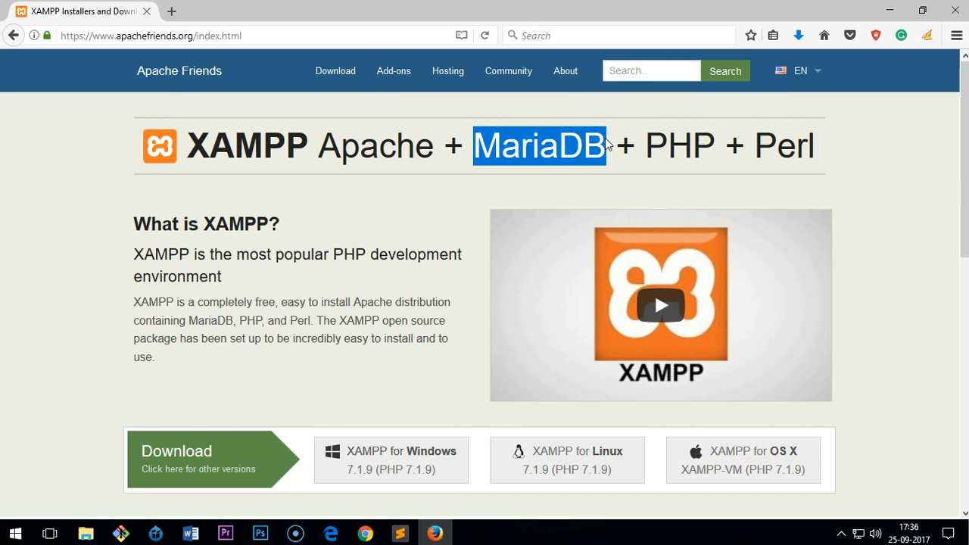
mouse_move(609, 452)
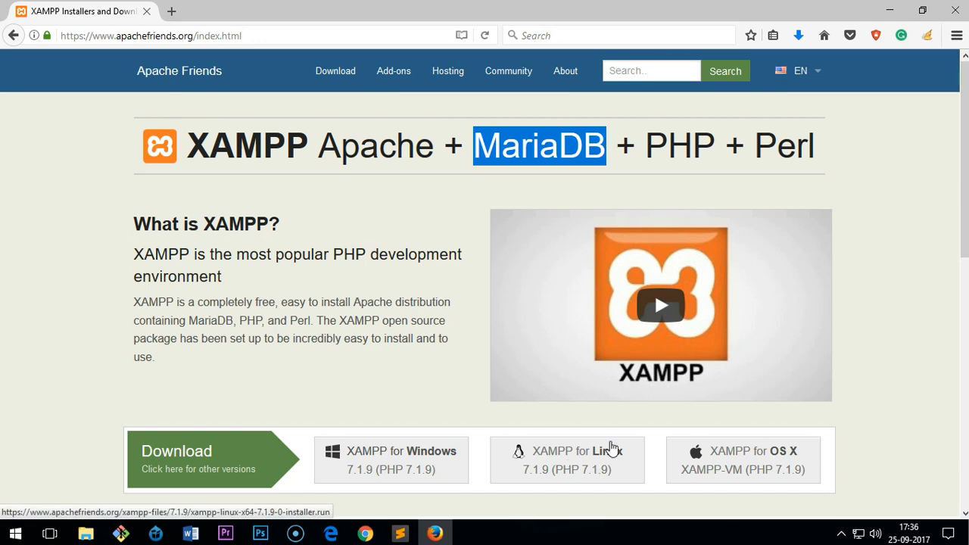
scroll("down", 3)
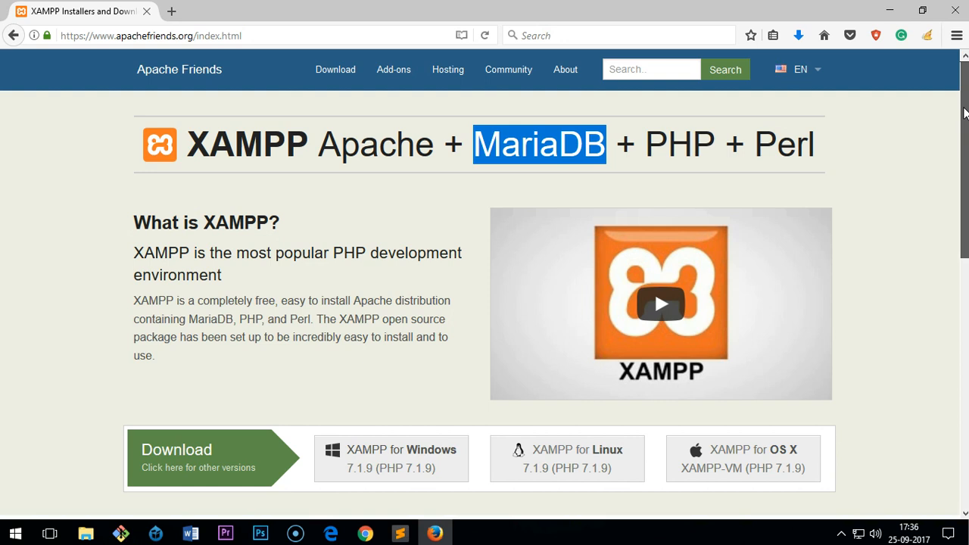
scroll("down", 3)
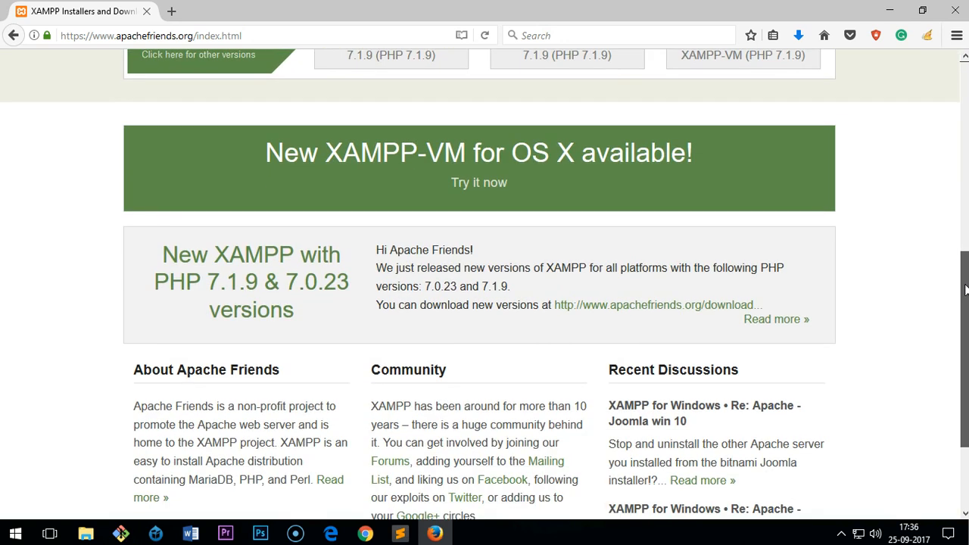
scroll("down", 3)
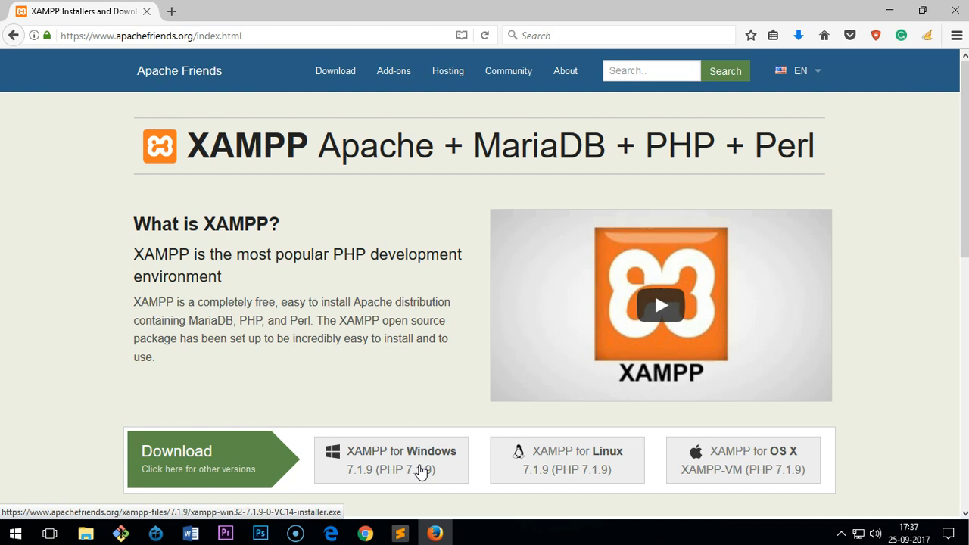
mouse_move(615, 431)
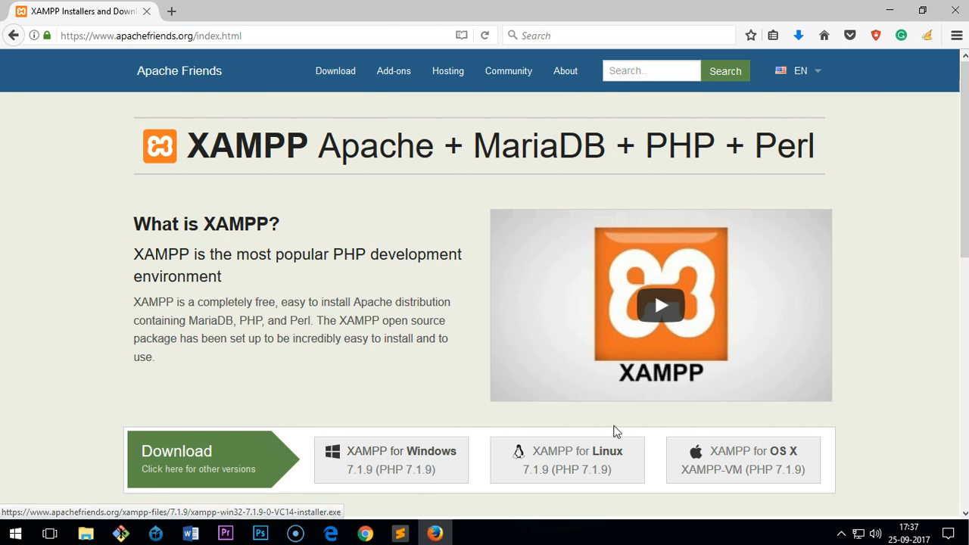
mouse_move(369, 394)
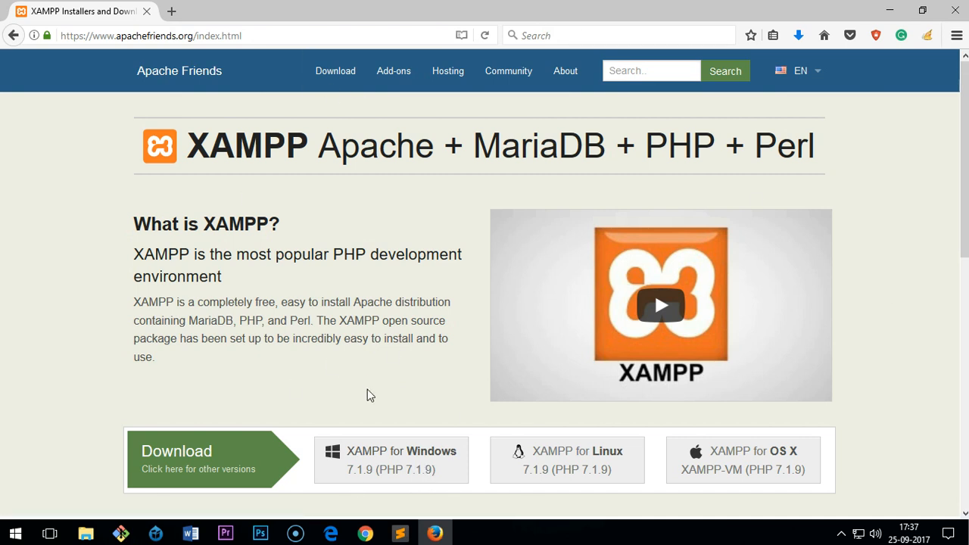
left_click(391, 450)
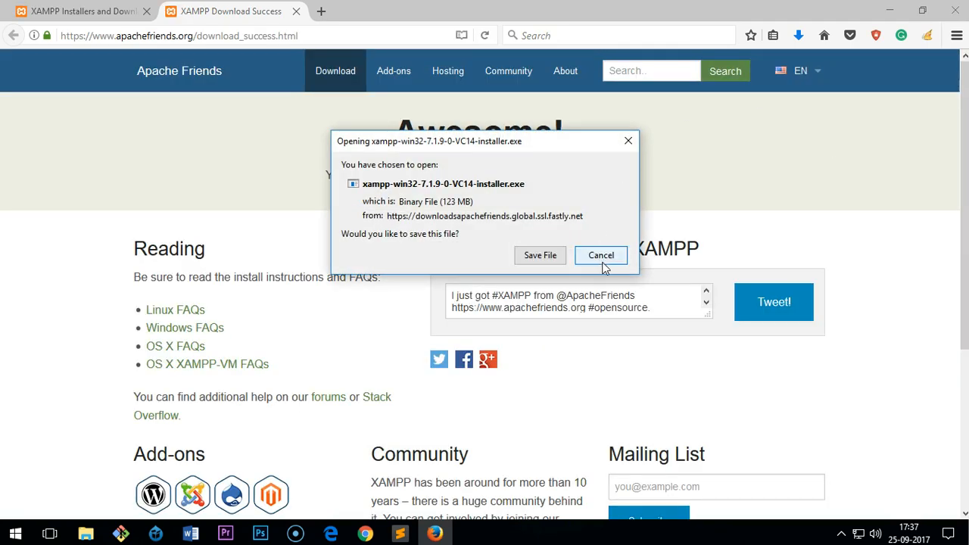
mouse_move(540, 255)
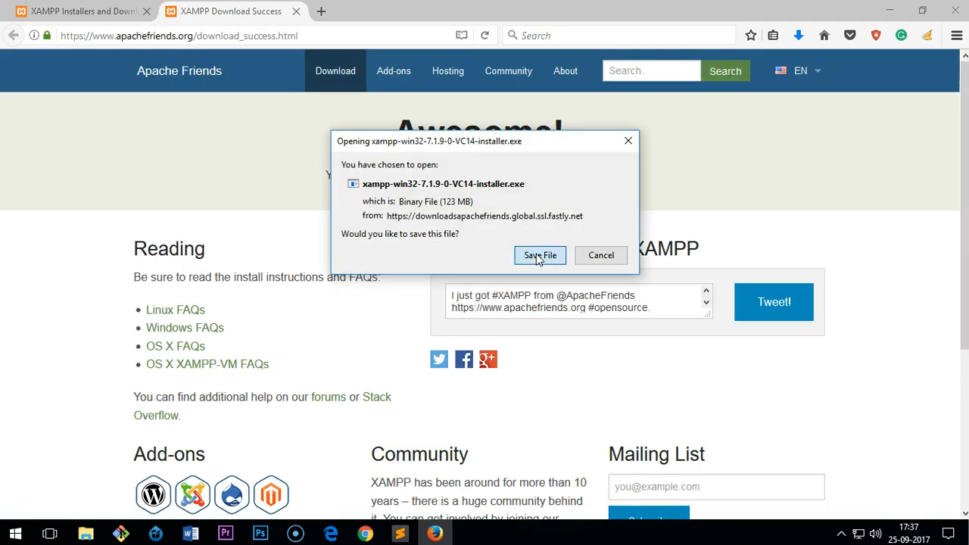
left_click(540, 255)
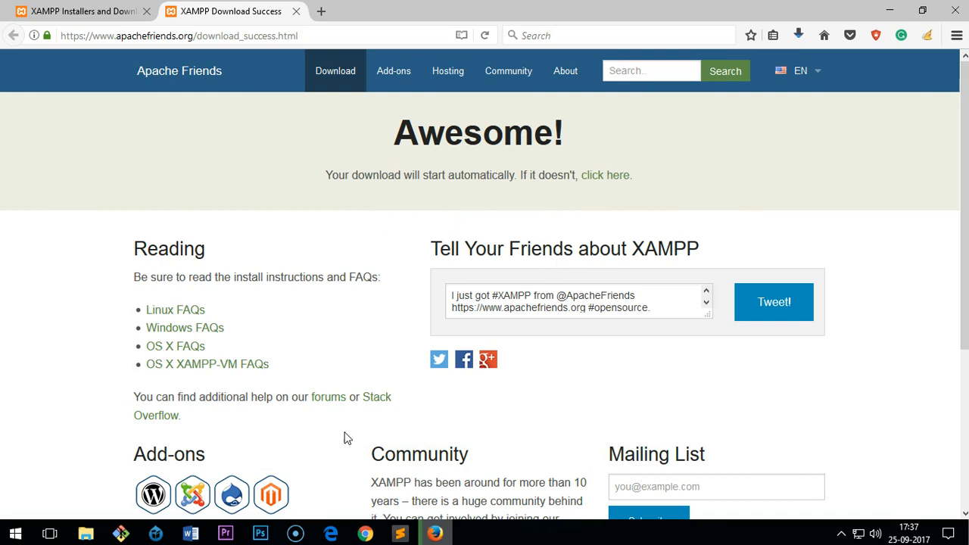
mouse_move(799, 36)
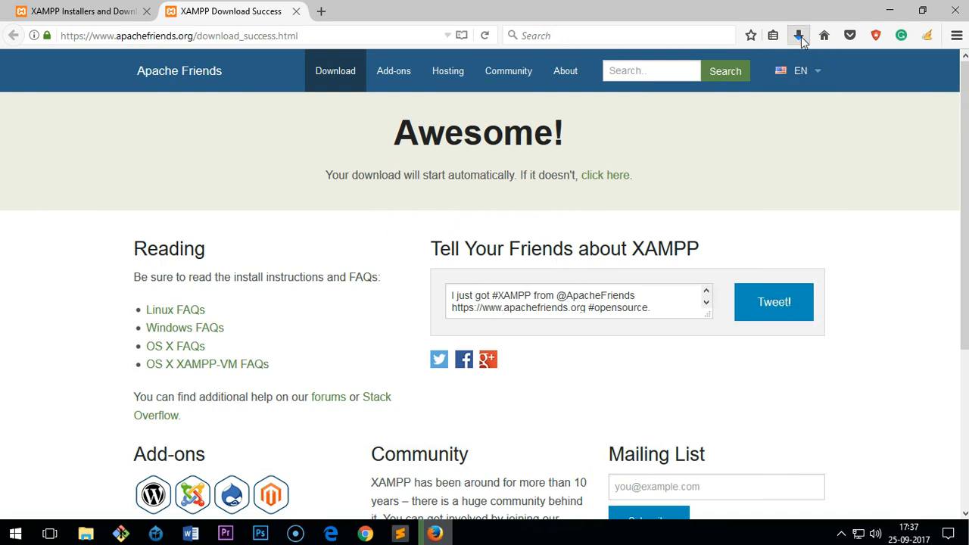
left_click(798, 35)
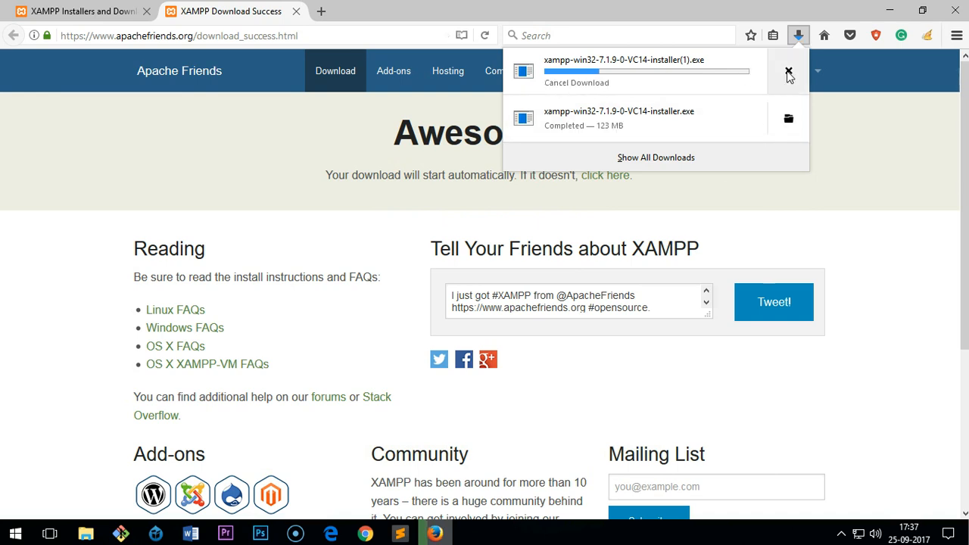
left_click(786, 72)
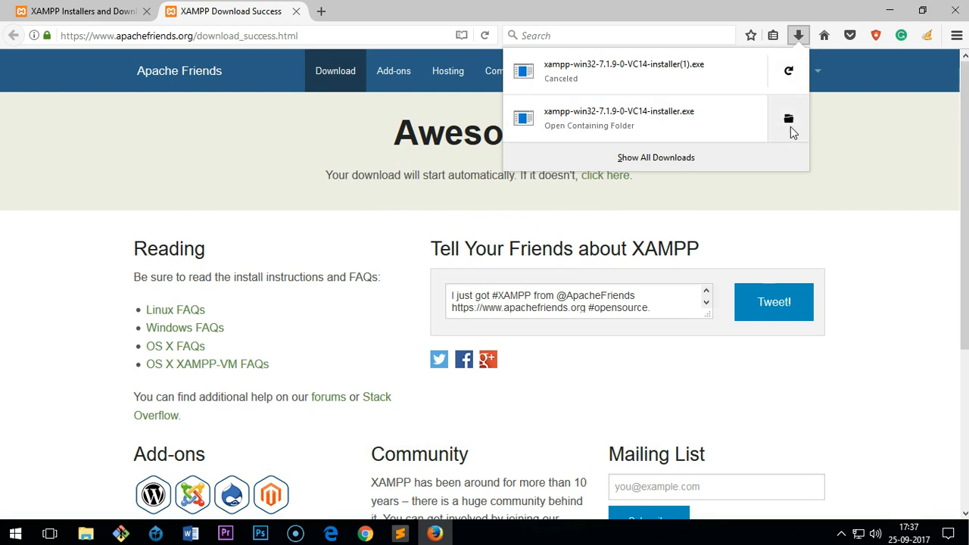
Open the xampp installer file from the Downloads folder, then close that folder window
left_click(787, 118)
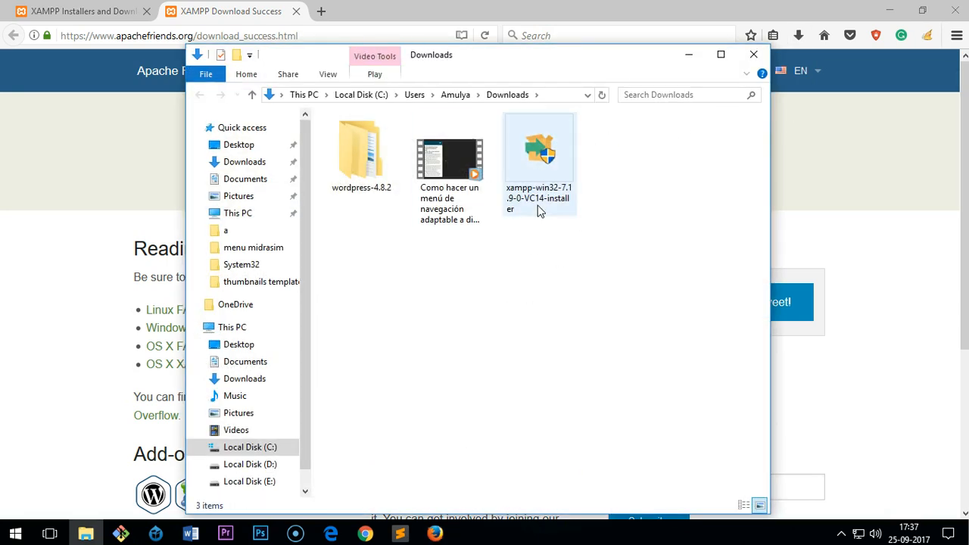
left_click(522, 312)
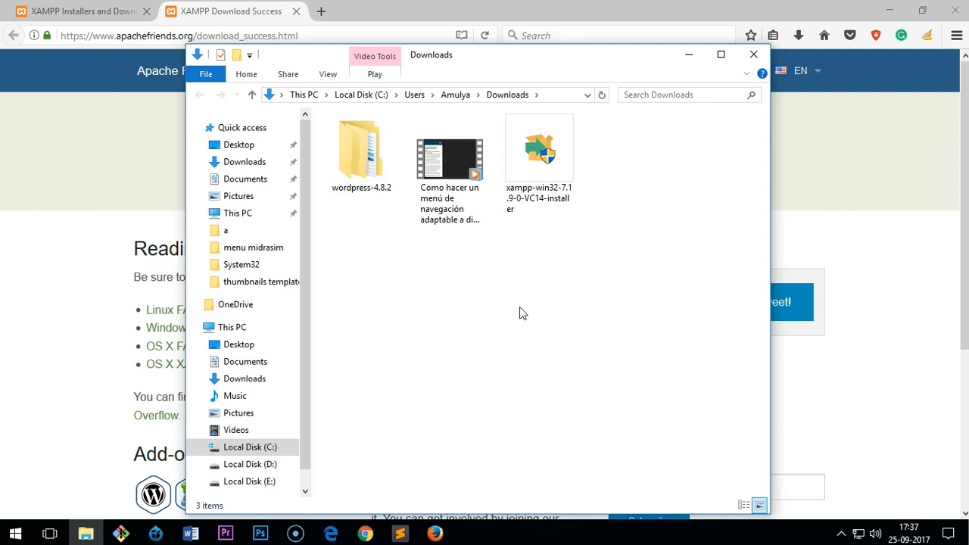
right_click(538, 148)
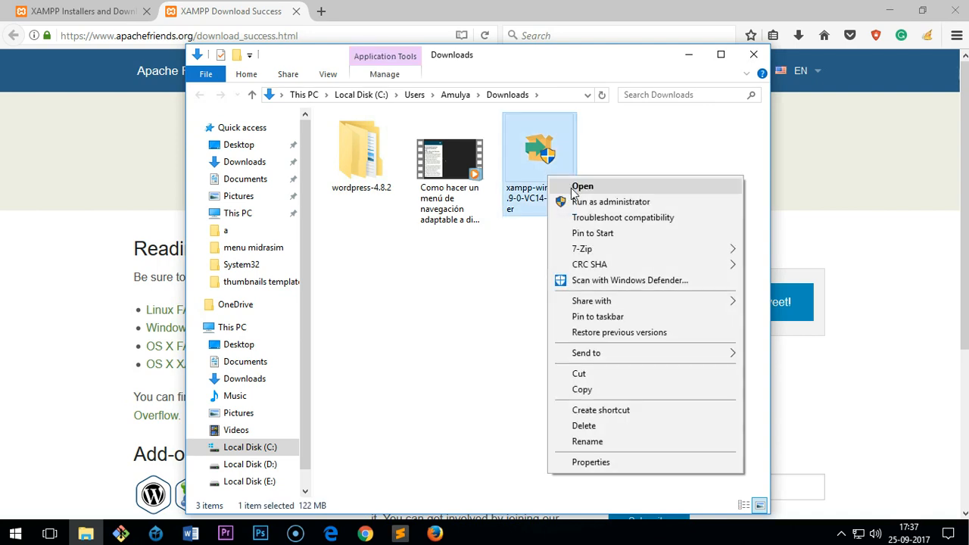
mouse_move(471, 340)
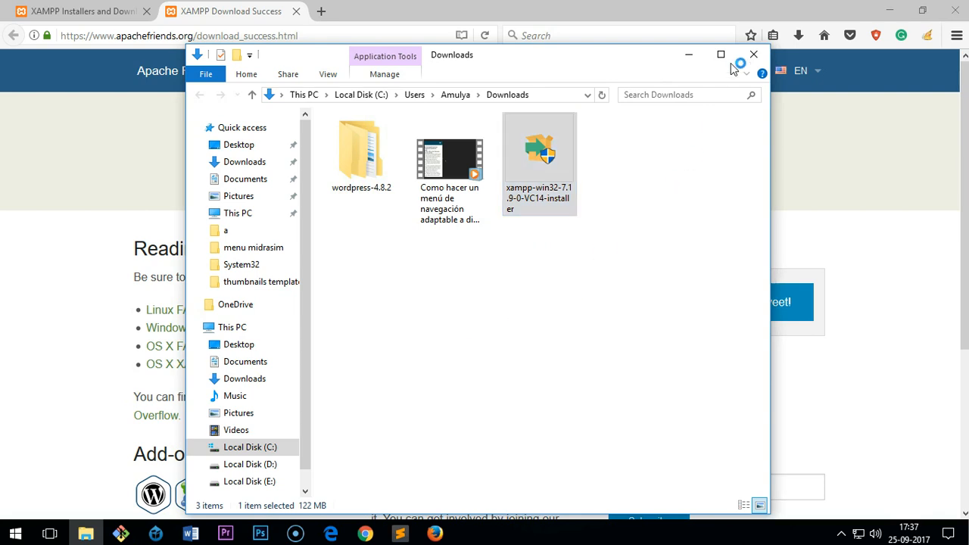
mouse_move(752, 54)
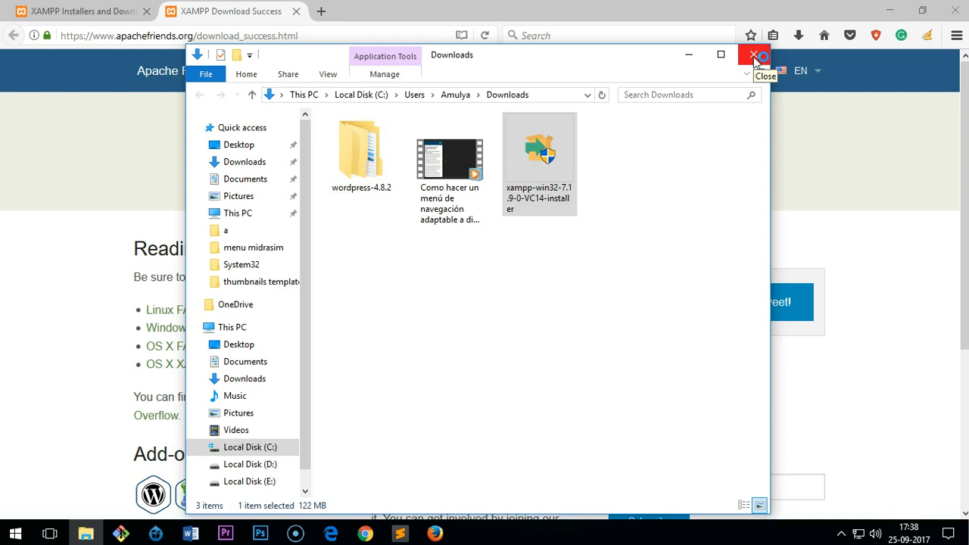
left_click(758, 54)
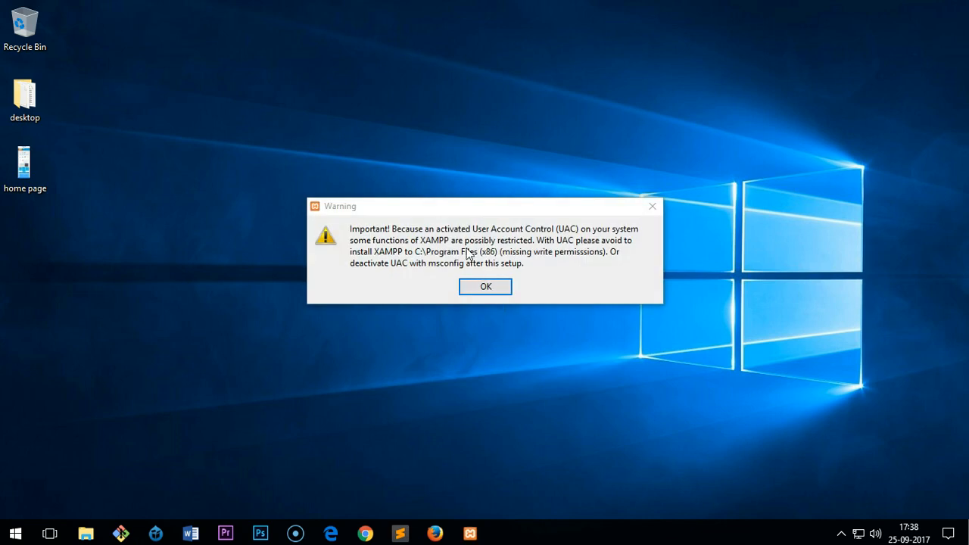
mouse_move(397, 242)
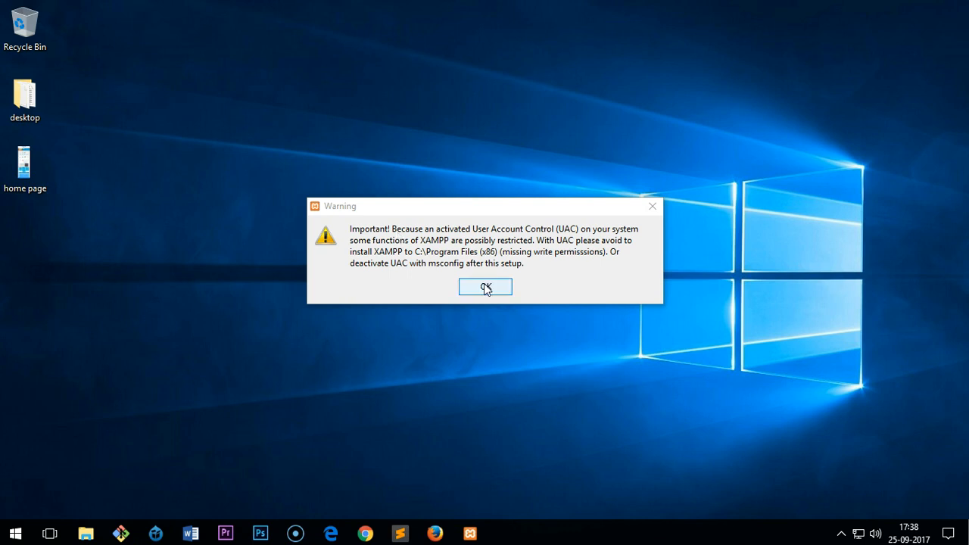
Dismiss the User Account Control warning and advance past the setup welcome page
left_click(486, 287)
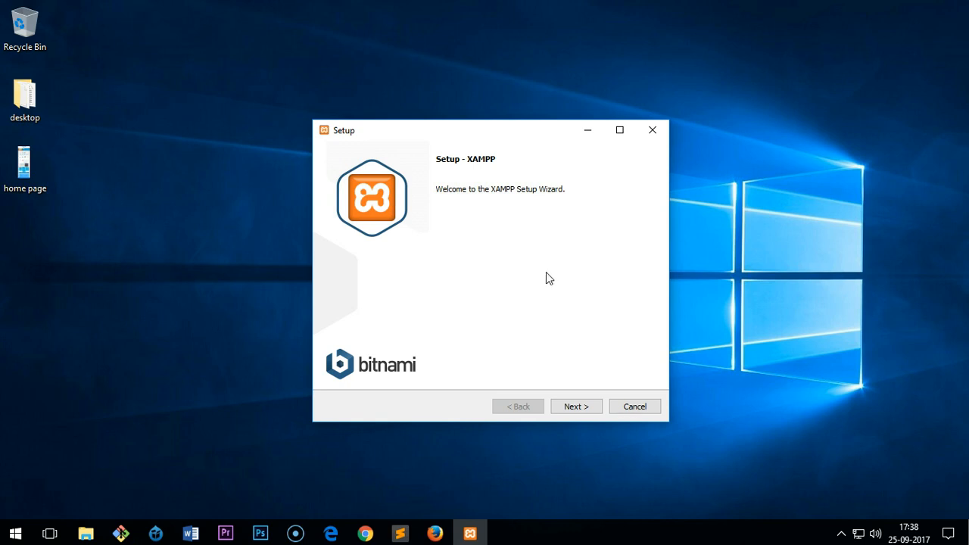
mouse_move(629, 185)
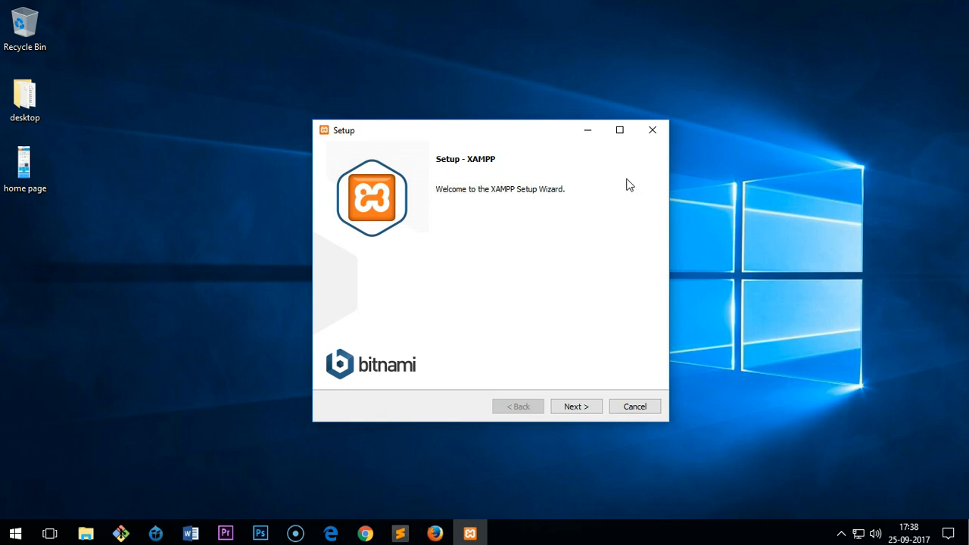
left_click(575, 406)
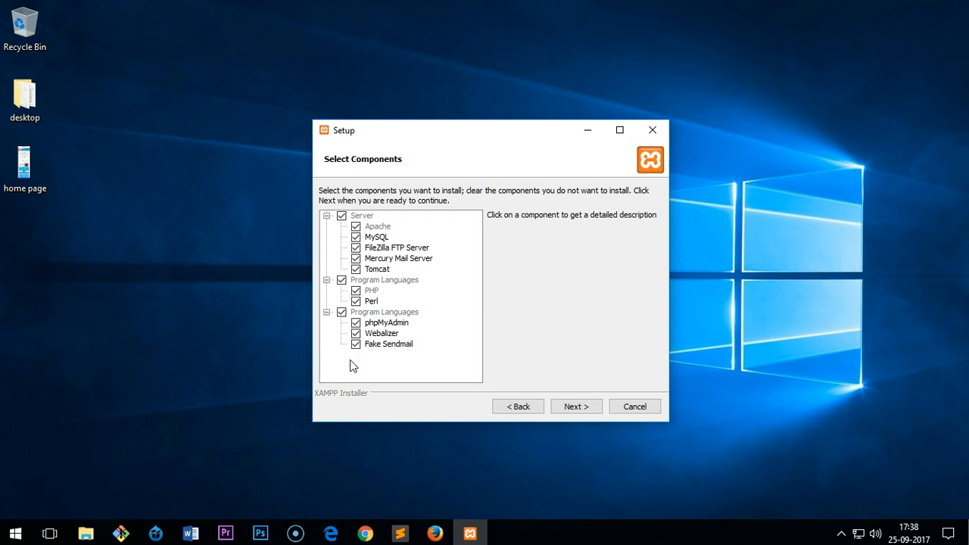
mouse_move(371, 221)
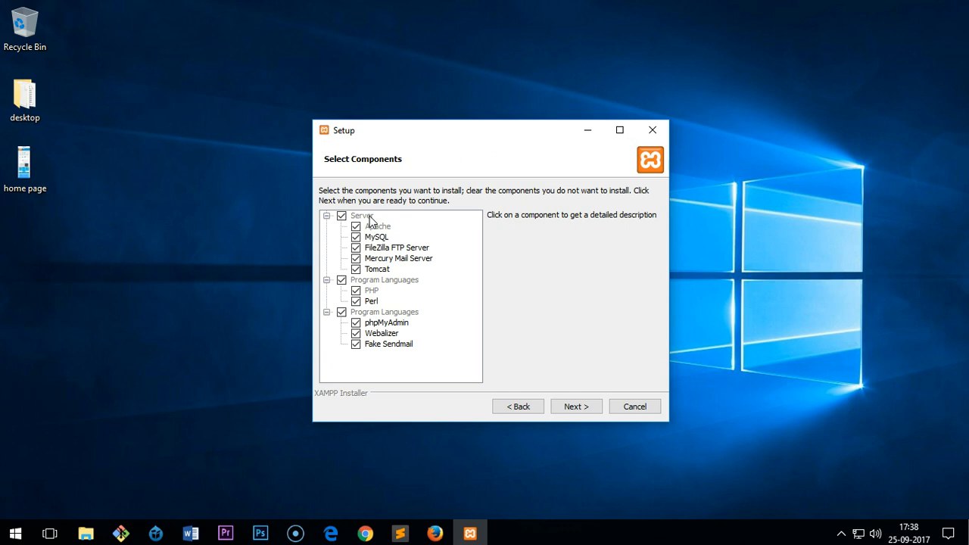
mouse_move(576, 406)
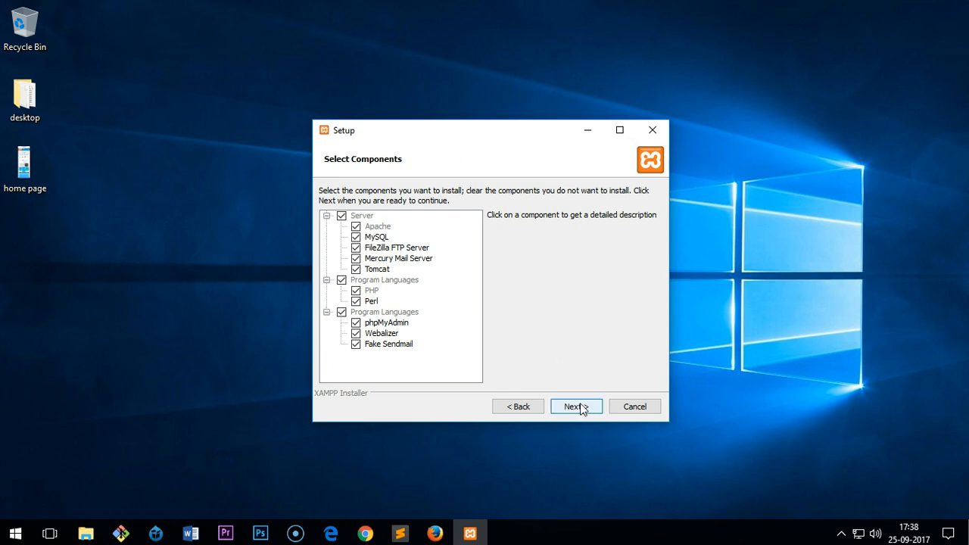
Keep all components and C:\xampp, decline the Bitnami offer, and start installing
left_click(575, 406)
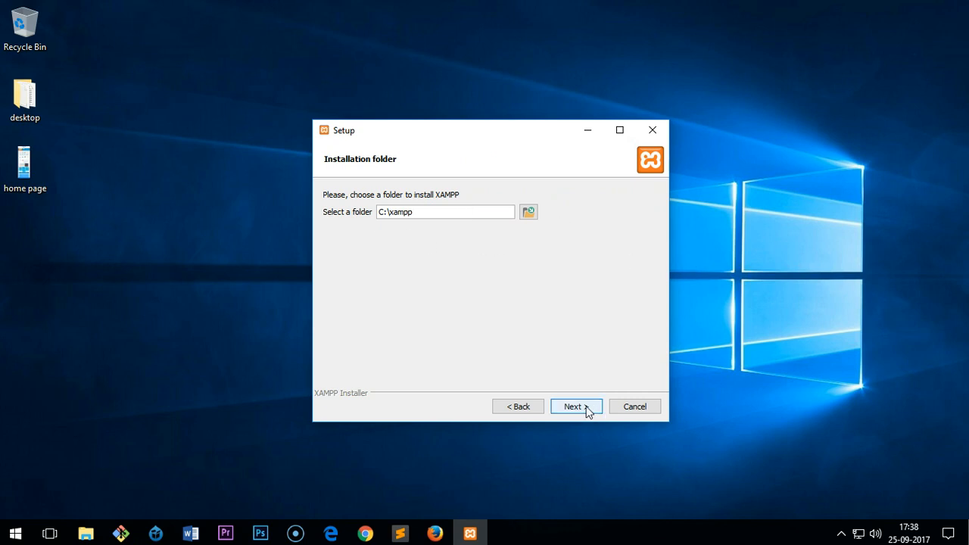
left_click(575, 406)
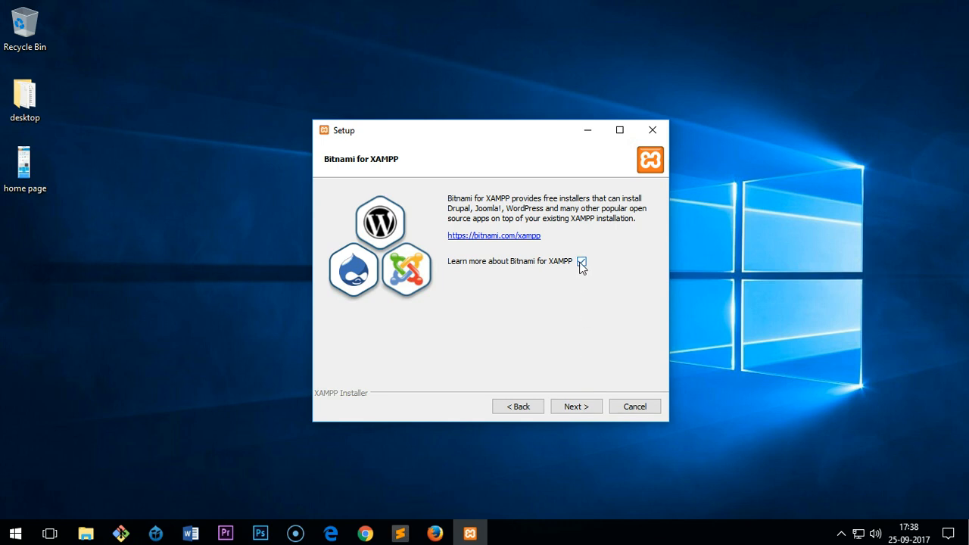
left_click(581, 261)
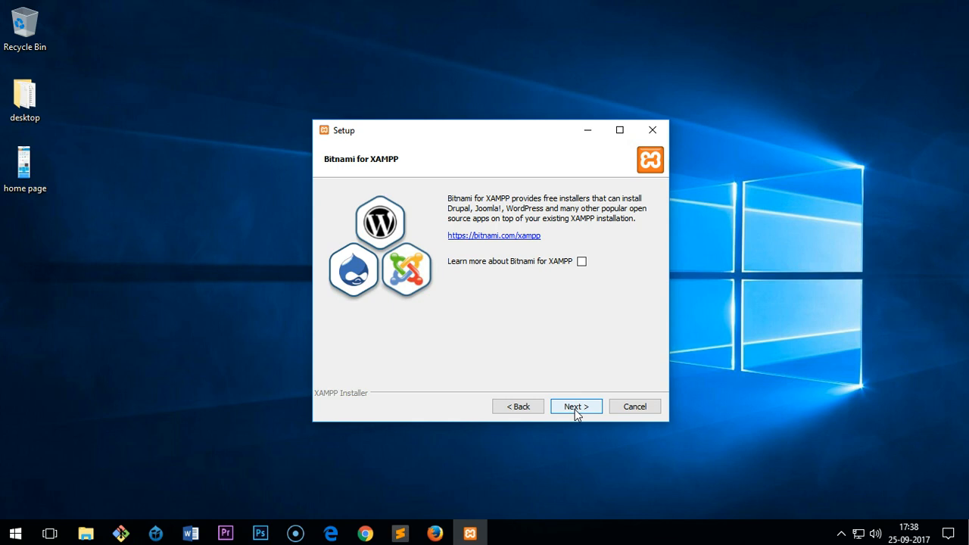
left_click(575, 406)
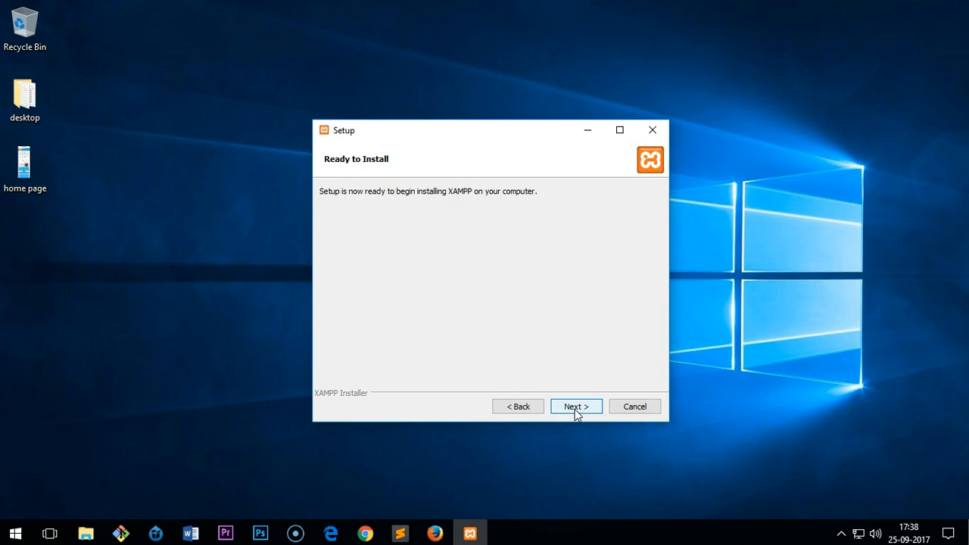
mouse_move(404, 199)
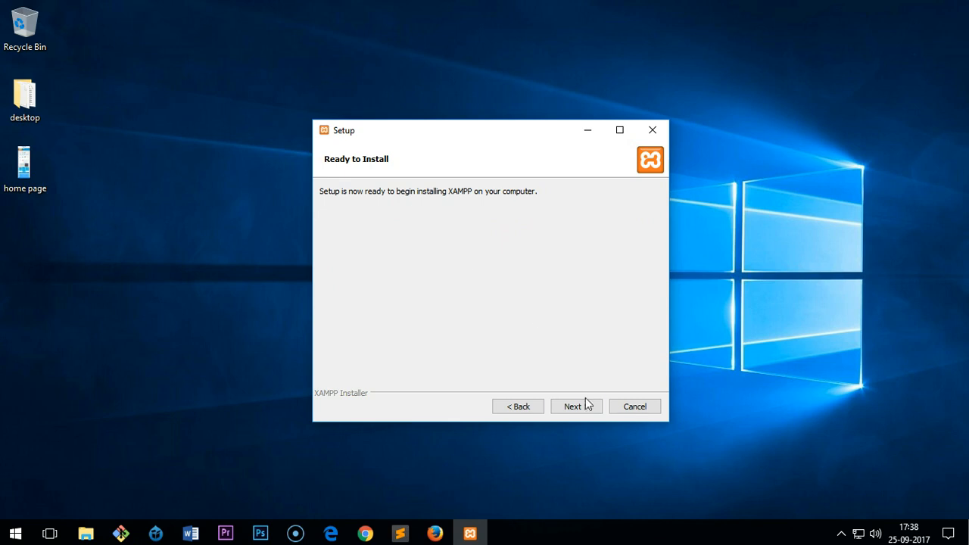
left_click(576, 406)
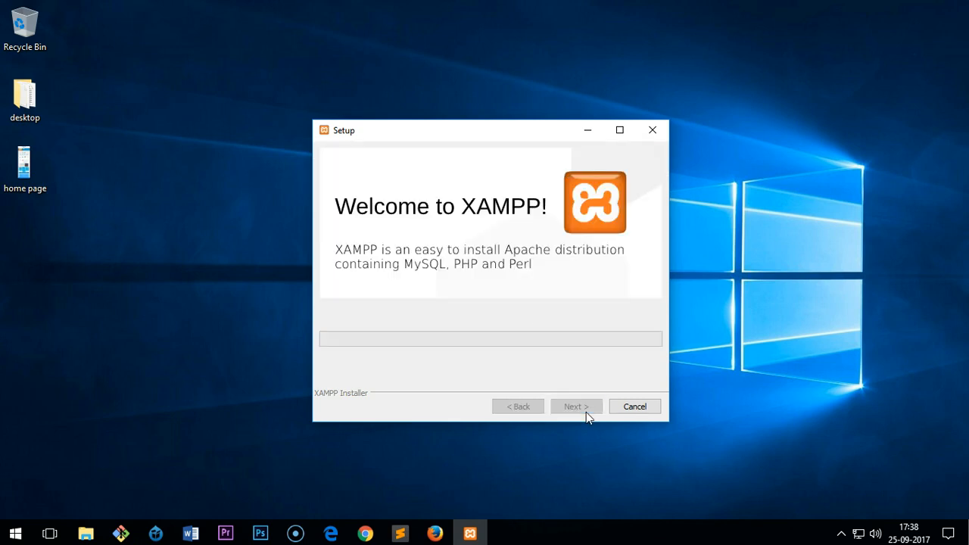
Wait while setup unpacks files until XAMPP reports installation complete
left_click(576, 405)
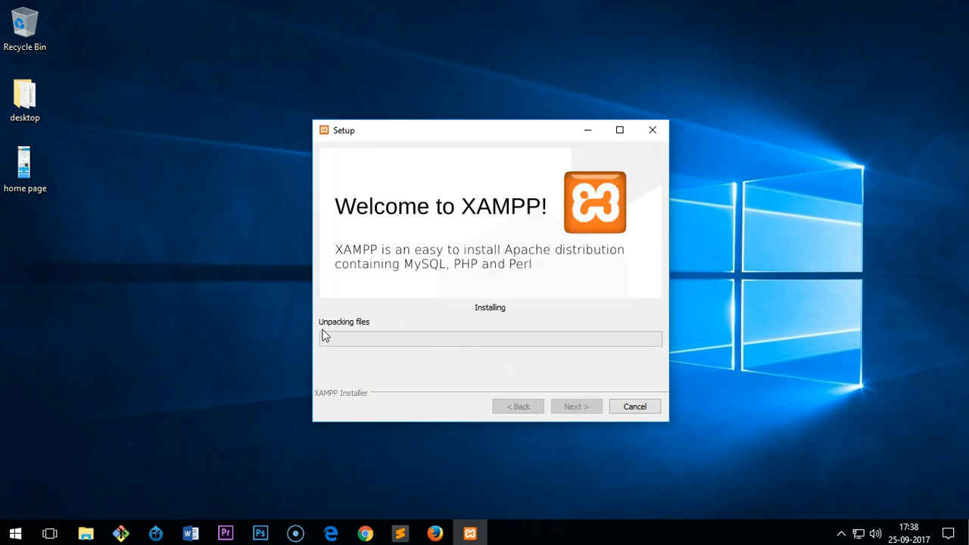
mouse_move(486, 371)
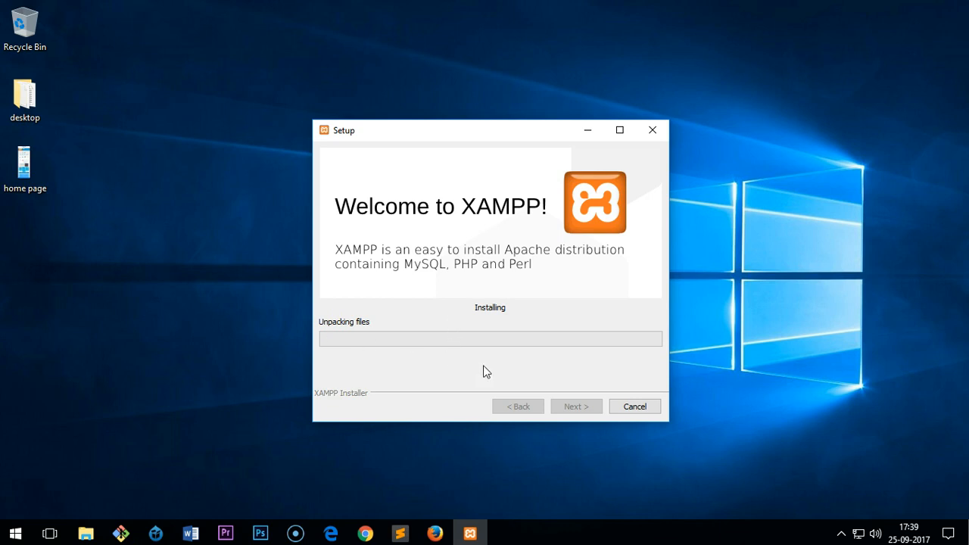
mouse_move(662, 286)
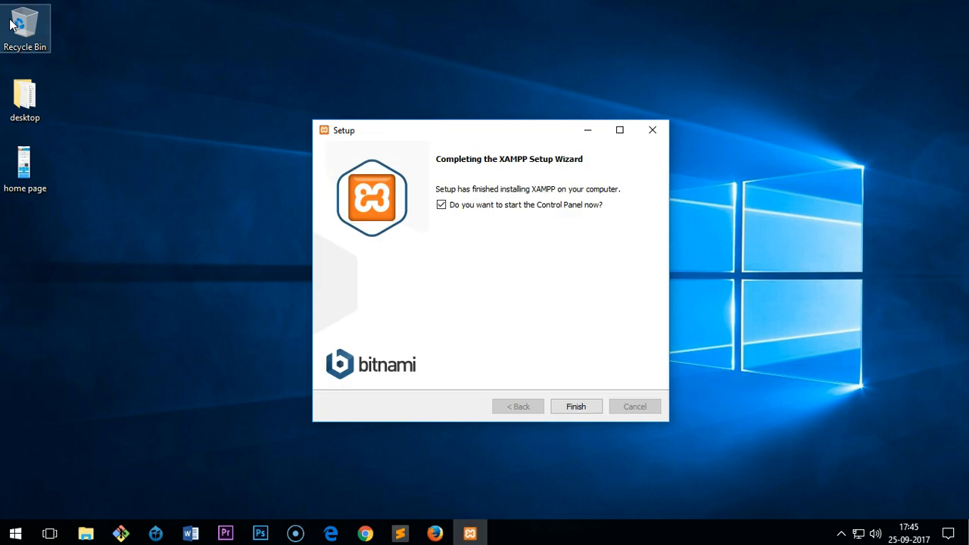
mouse_move(185, 45)
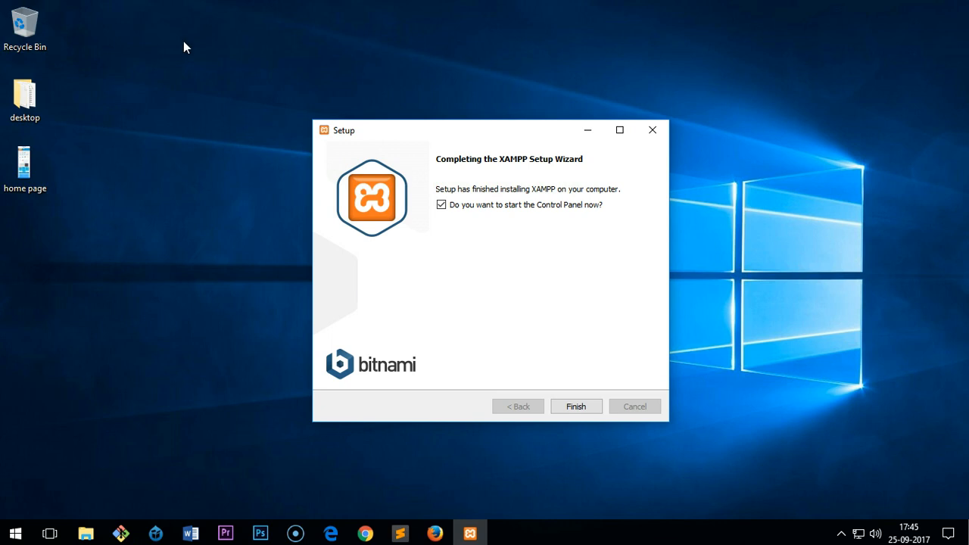
mouse_move(542, 243)
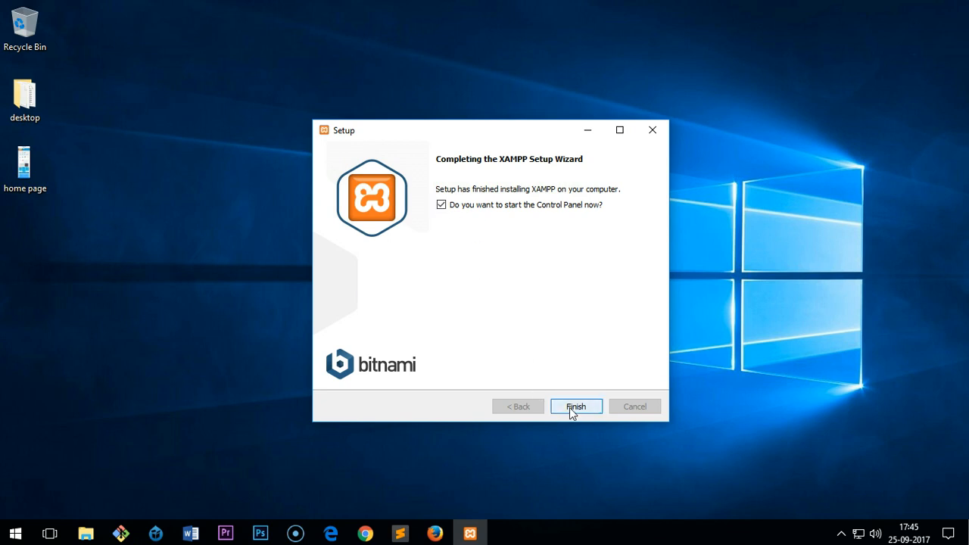
Finish setup with the Control Panel launching, keeping English as its language
left_click(575, 406)
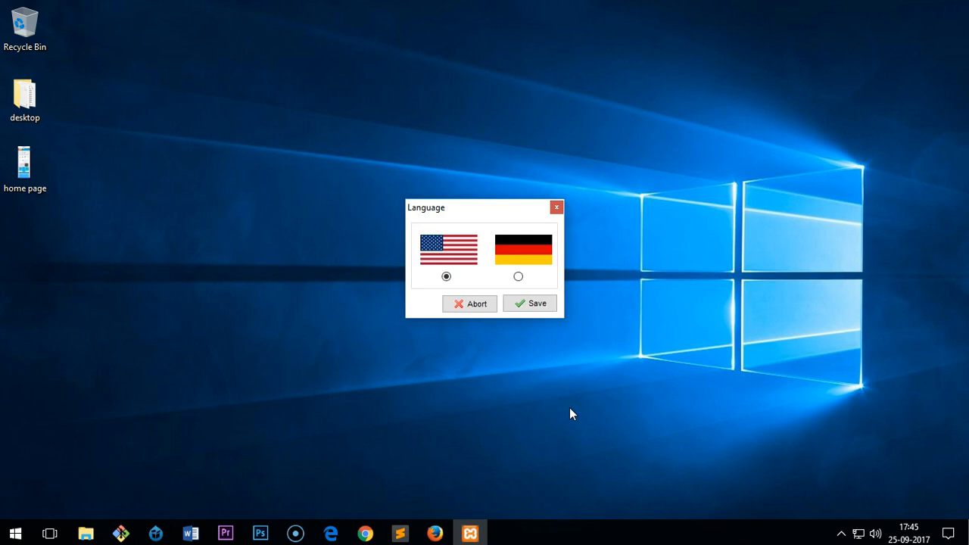
mouse_move(459, 230)
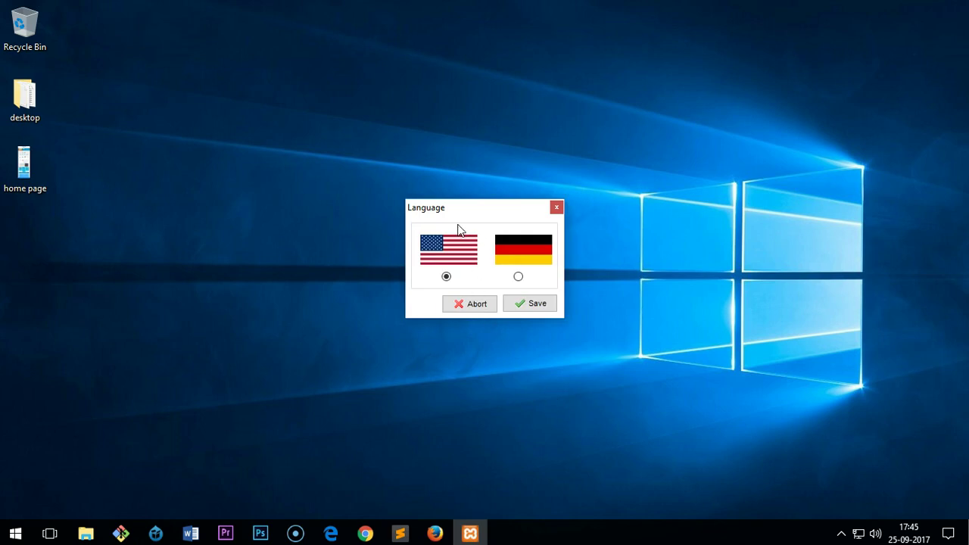
mouse_move(456, 300)
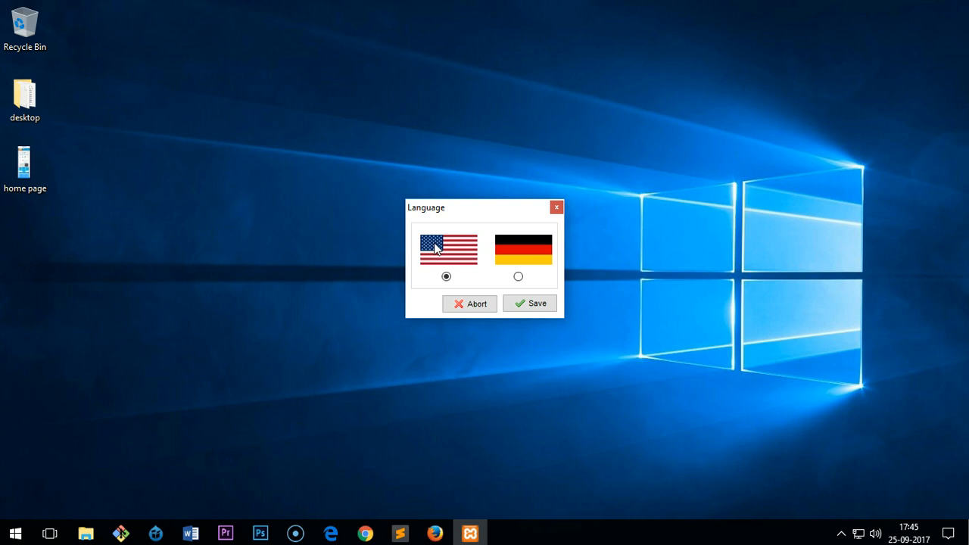
mouse_move(490, 273)
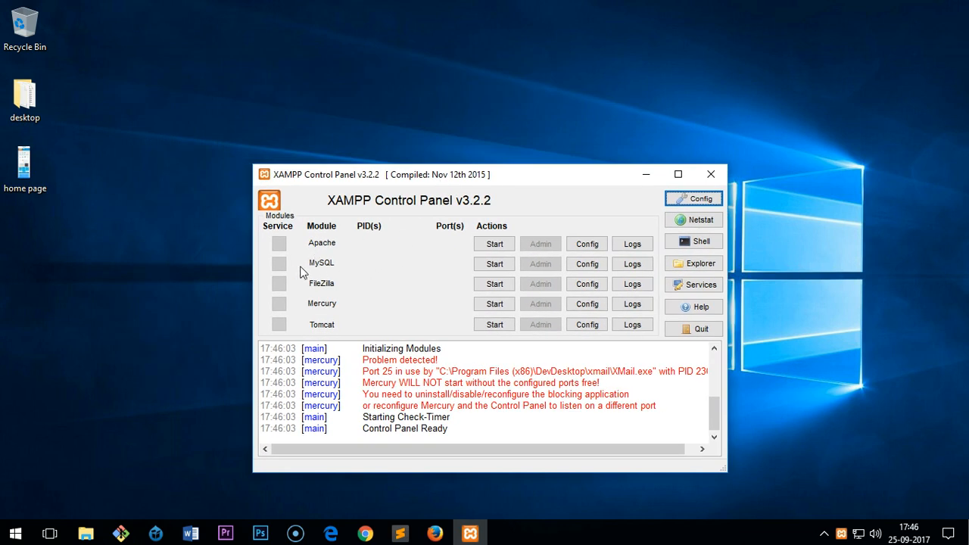
mouse_move(444, 309)
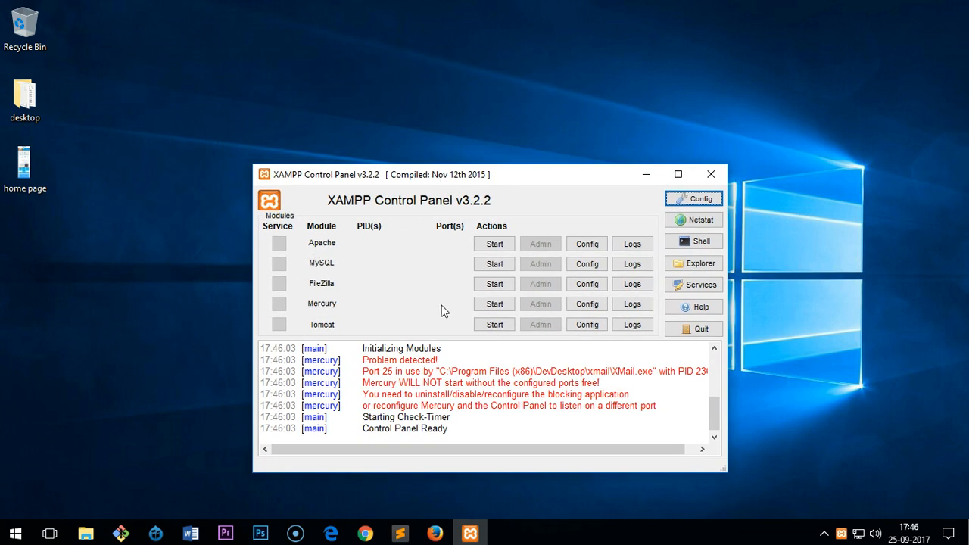
mouse_move(380, 226)
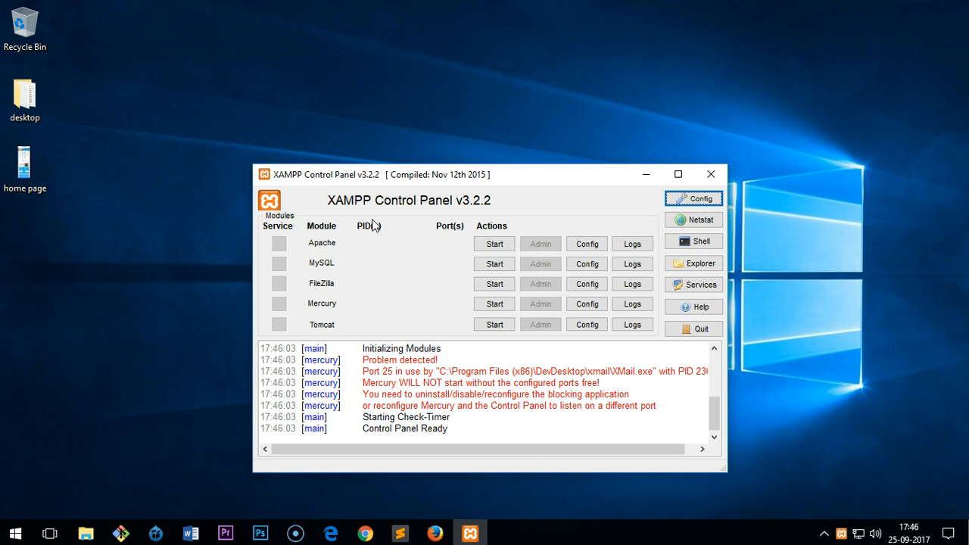
mouse_move(311, 258)
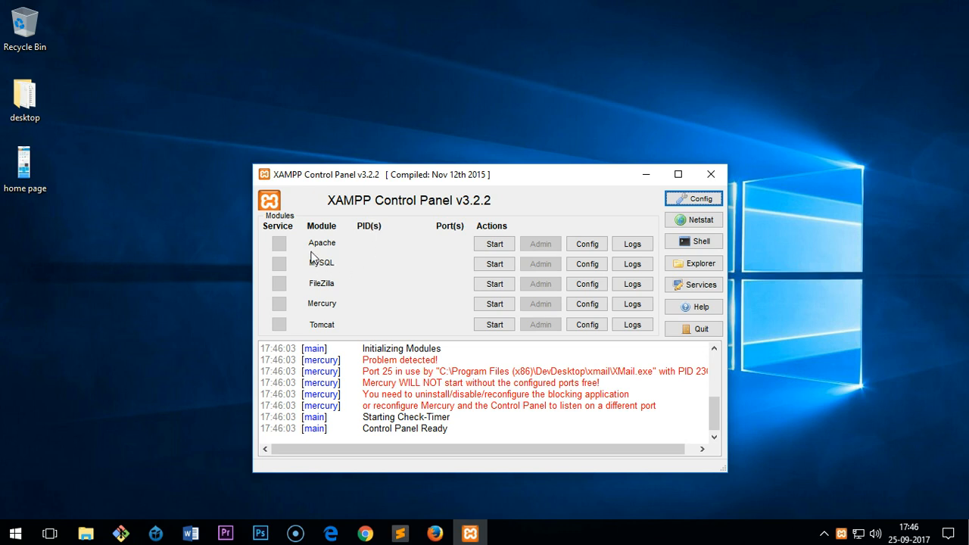
mouse_move(340, 256)
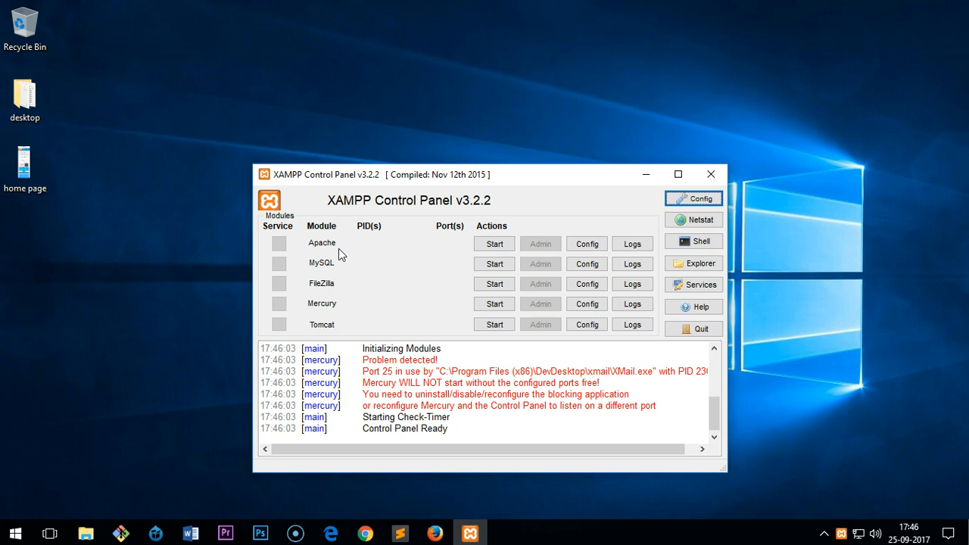
mouse_move(309, 280)
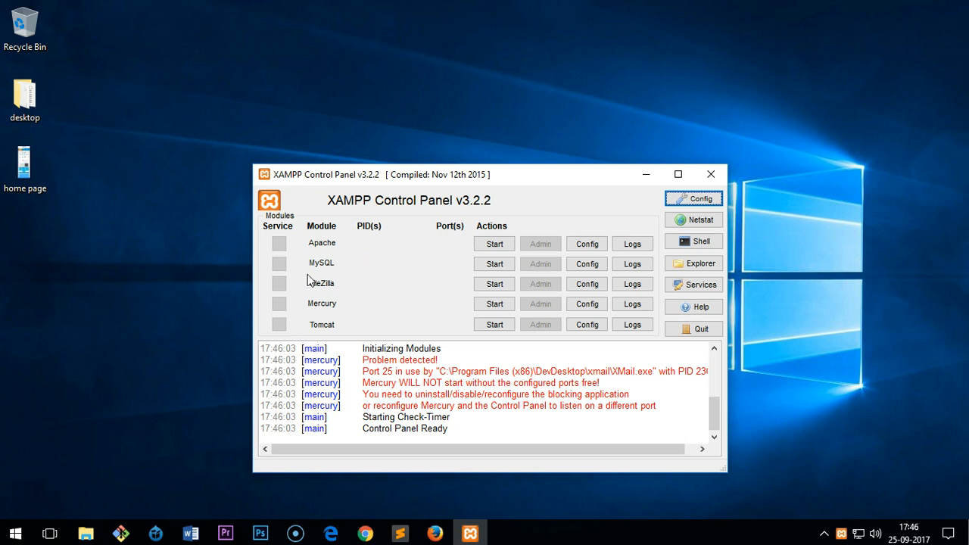
mouse_move(366, 277)
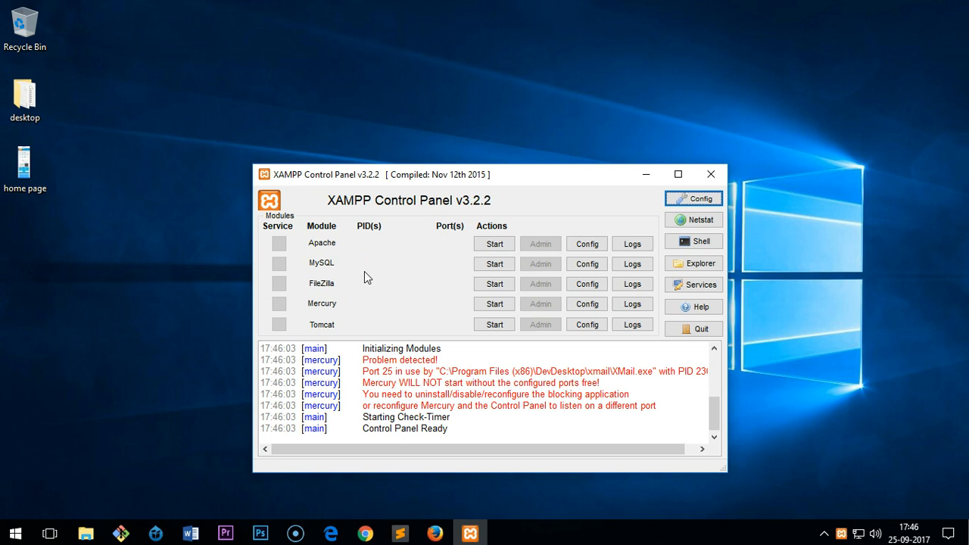
mouse_move(363, 295)
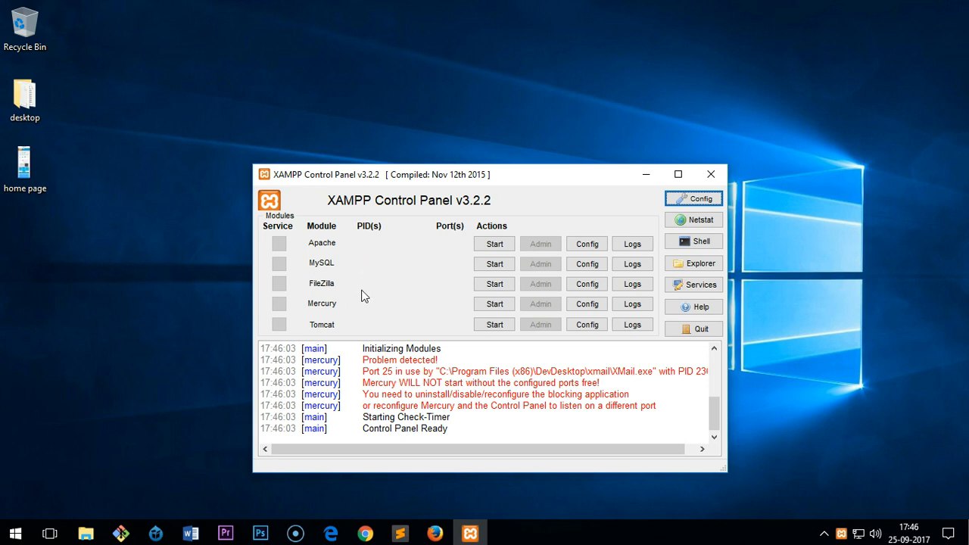
mouse_move(465, 263)
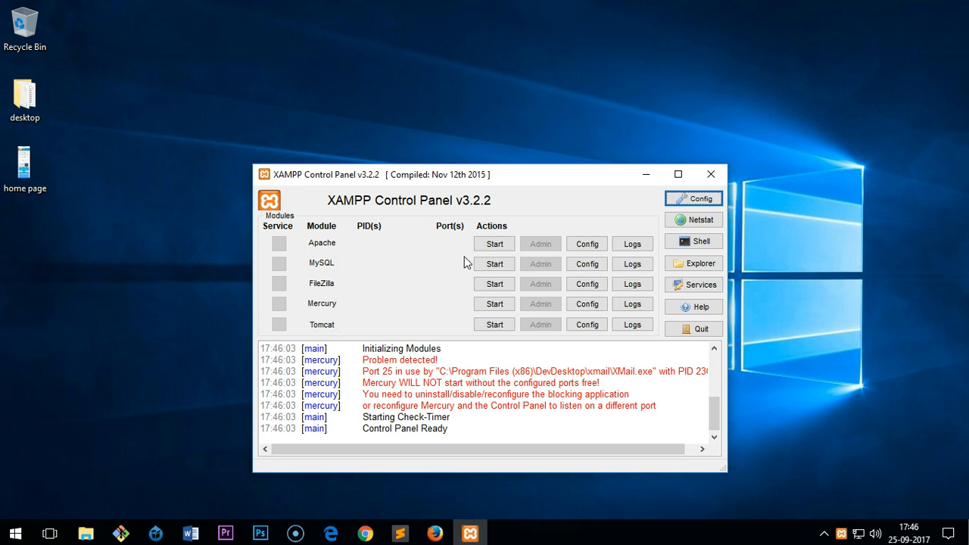
Start the Apache and MySQL servers, then close the XAMPP Control Panel
left_click(493, 243)
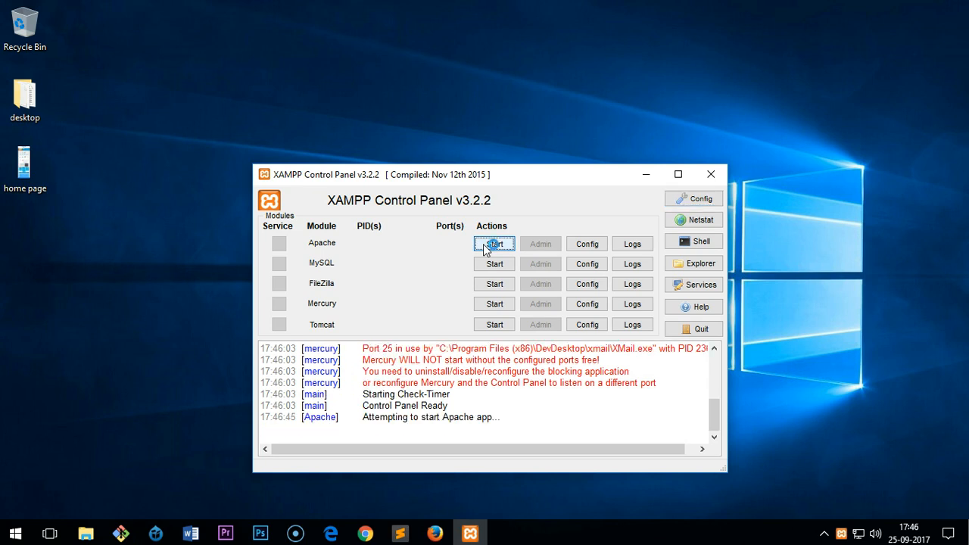
left_click(493, 243)
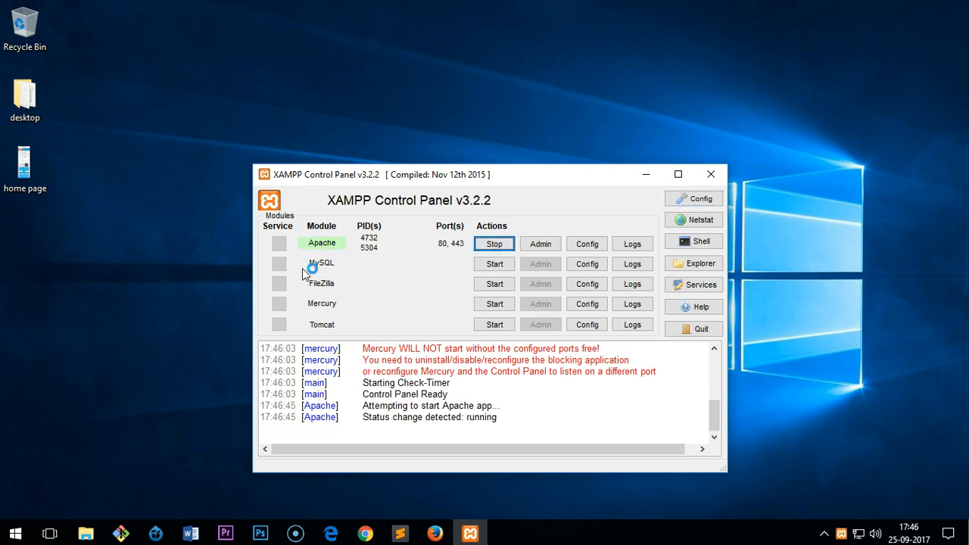
left_click(493, 263)
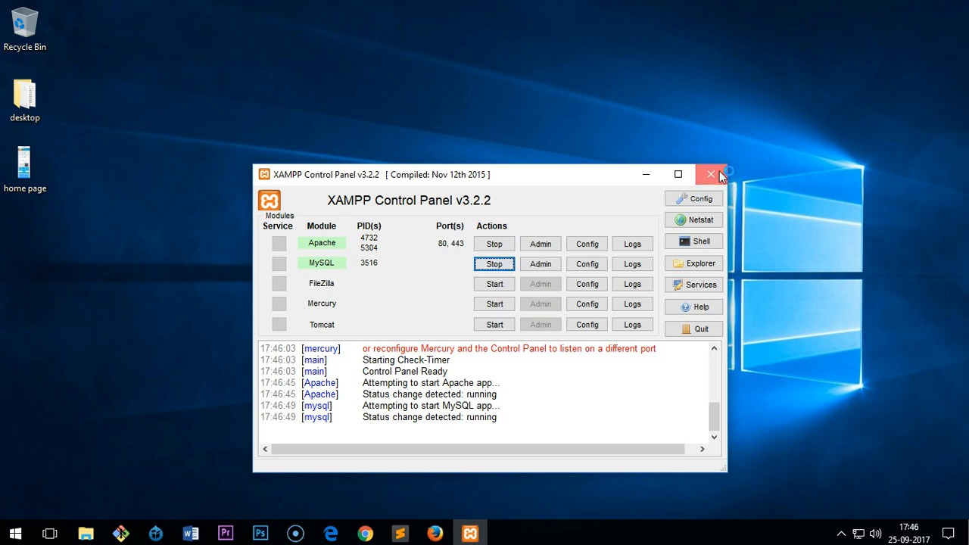
left_click(710, 174)
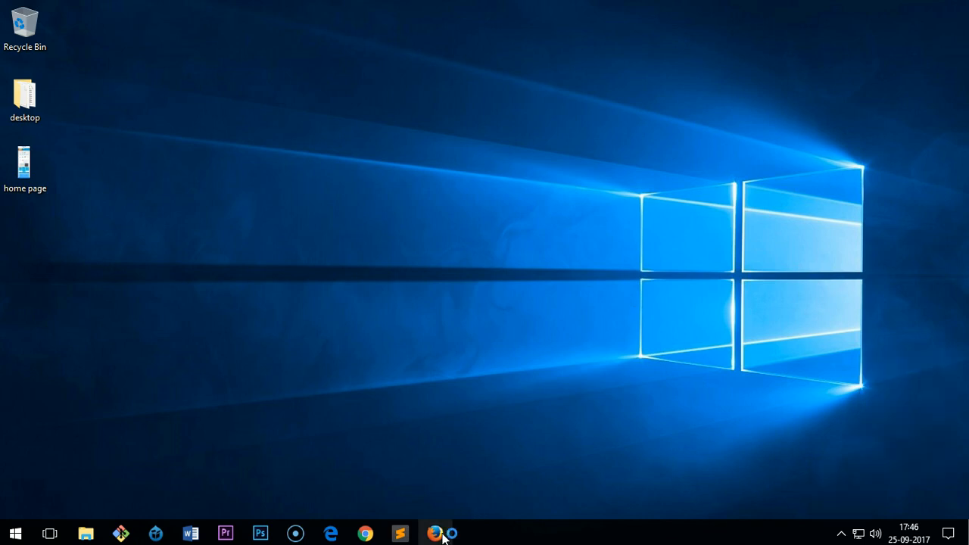
Launch Firefox and load localhost/ in the address bar
left_click(423, 533)
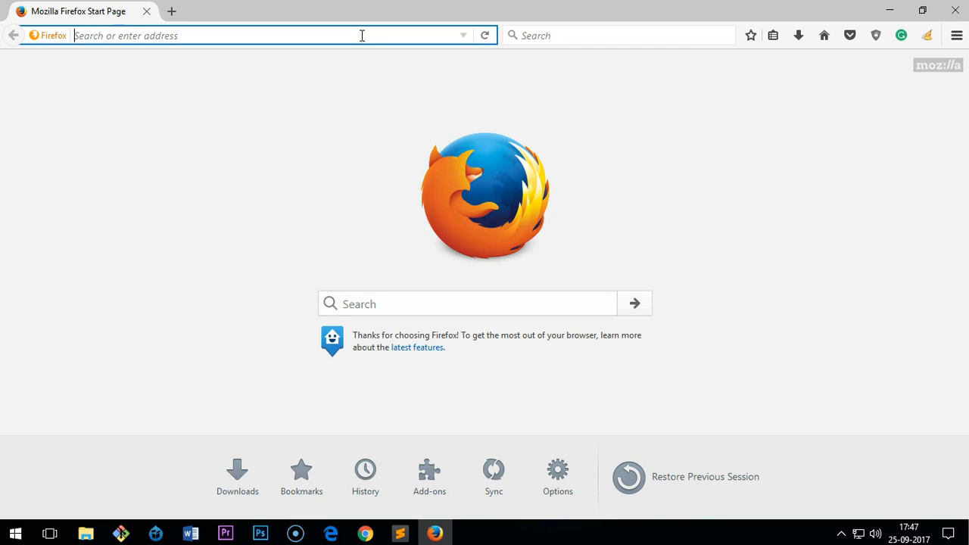
type("localhost/")
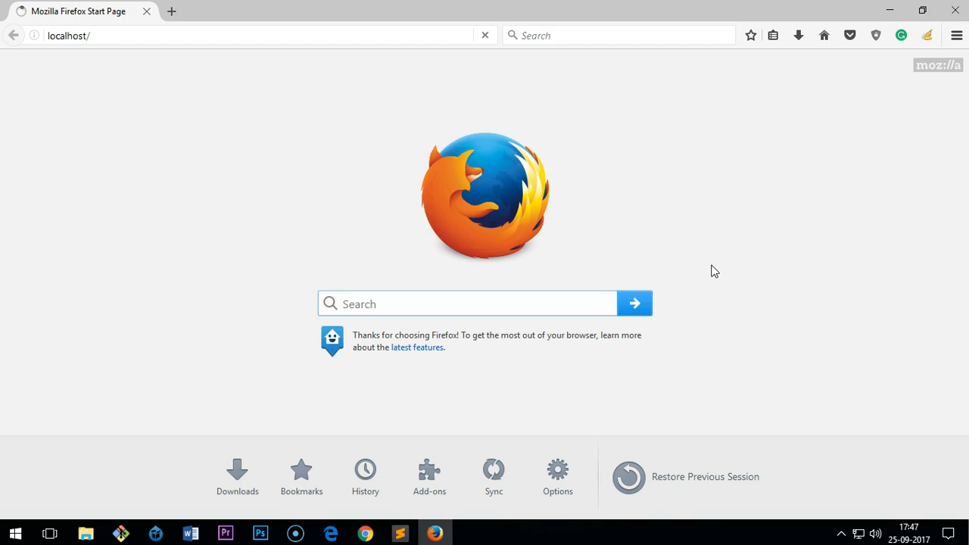
mouse_move(773, 263)
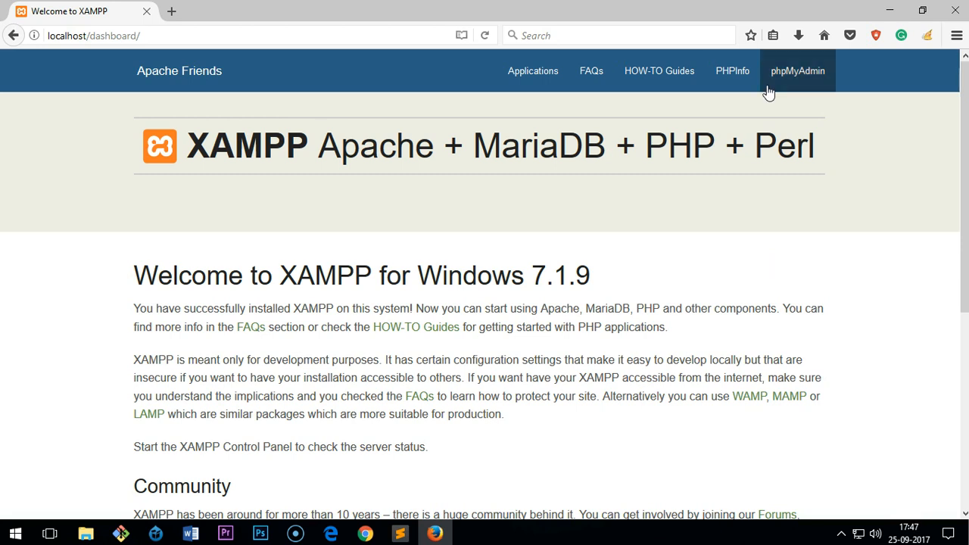
mouse_move(629, 104)
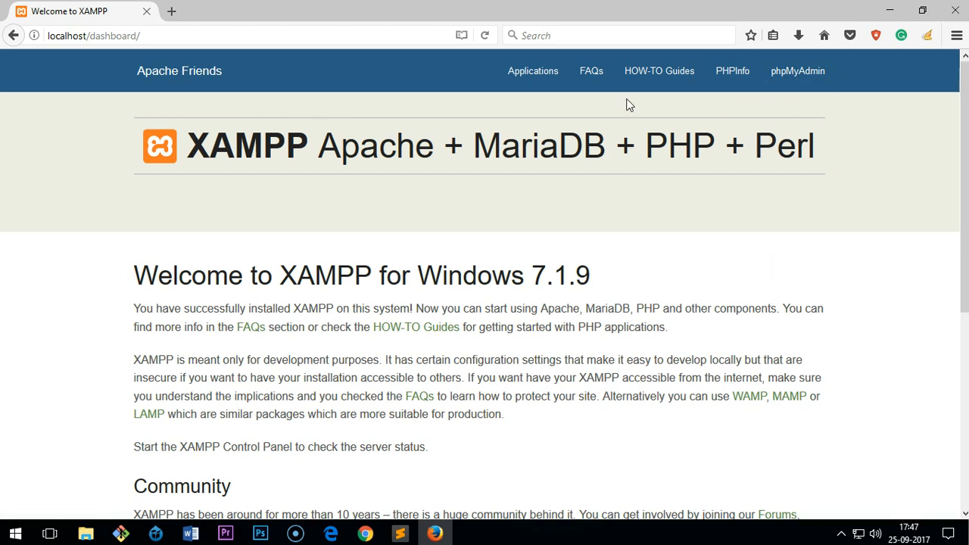
right_click(732, 70)
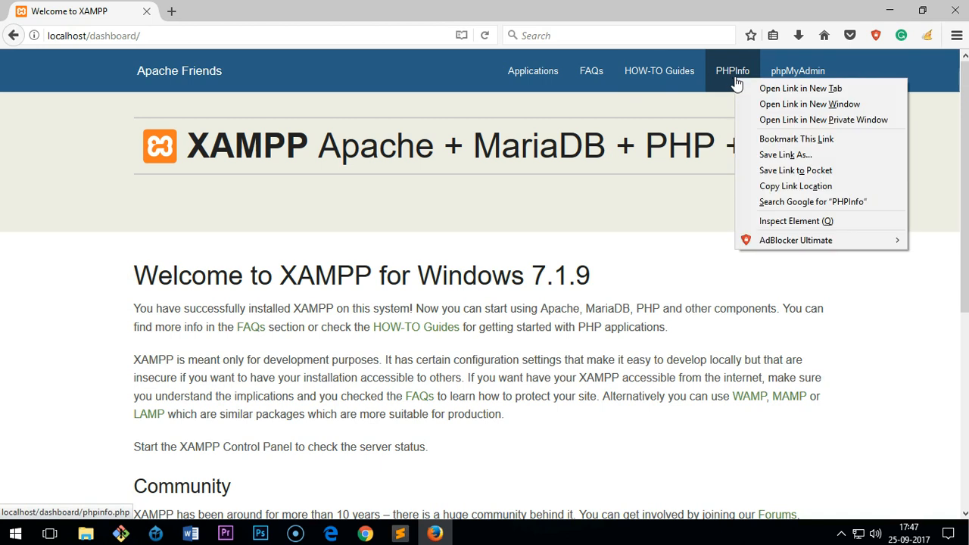
left_click(796, 87)
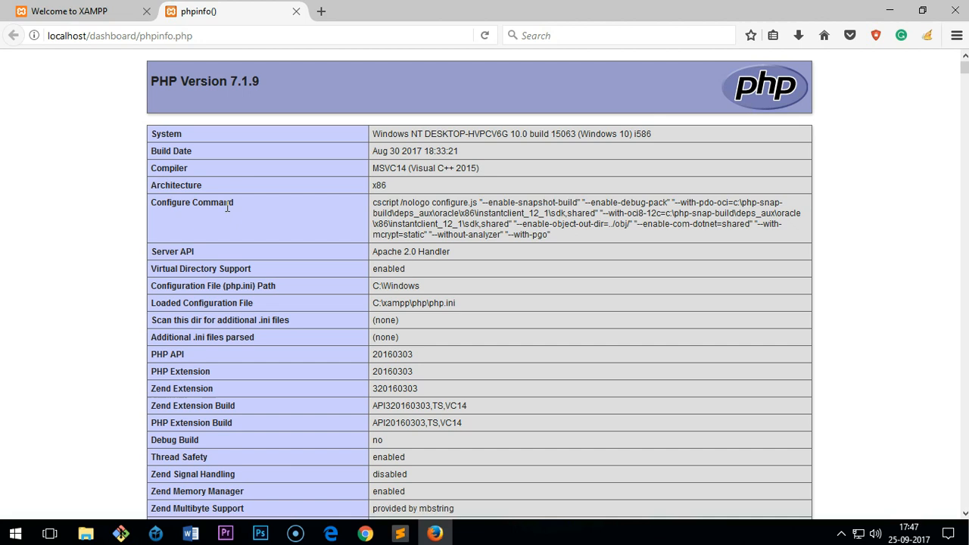
mouse_move(230, 214)
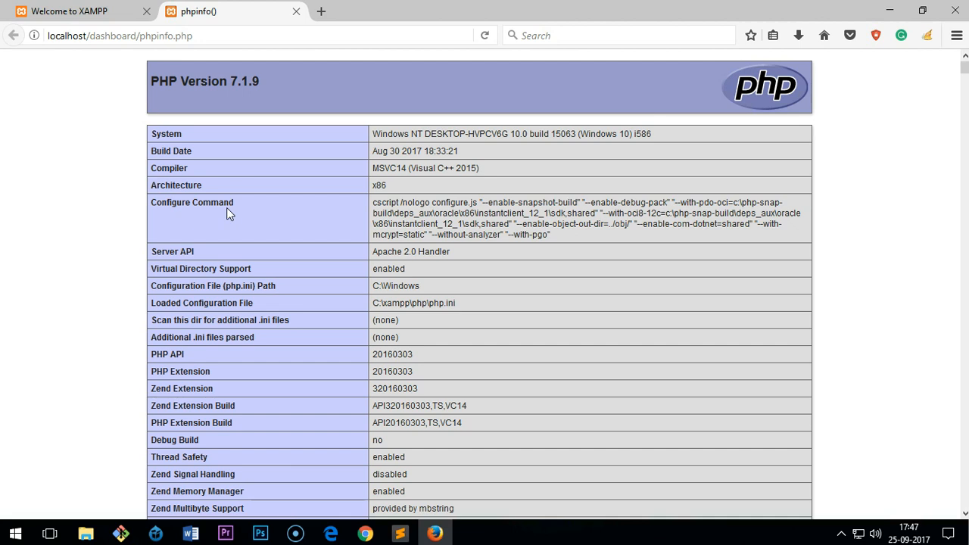
scroll("down", 3)
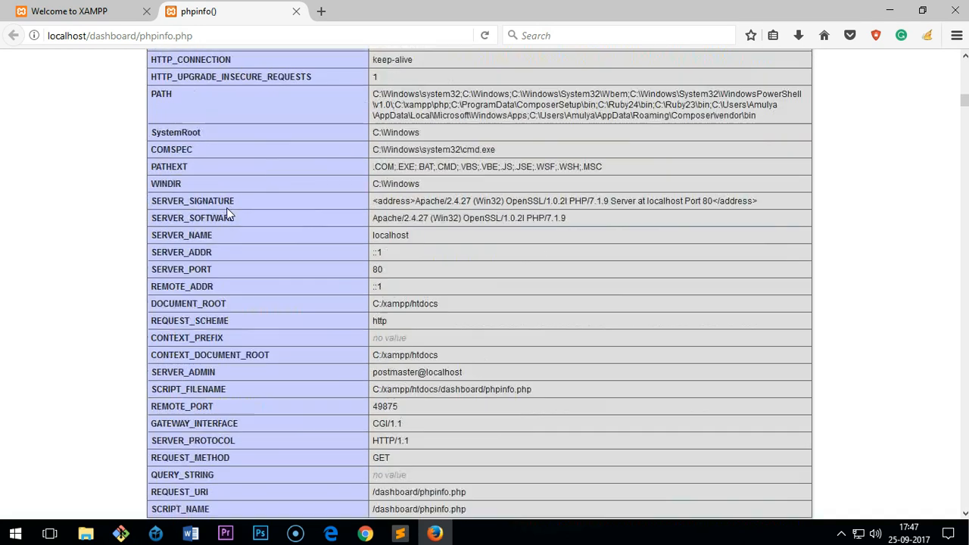
scroll("down", 3)
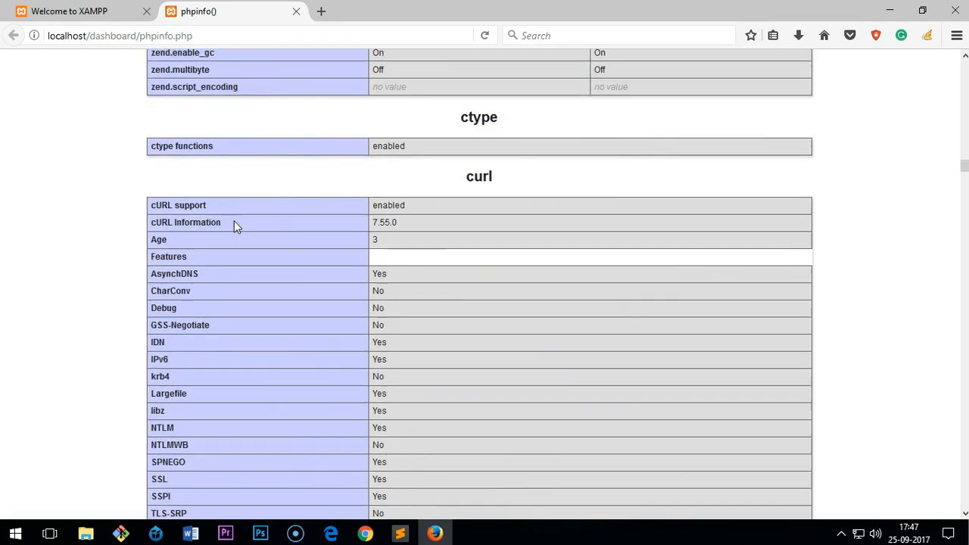
left_click(294, 11)
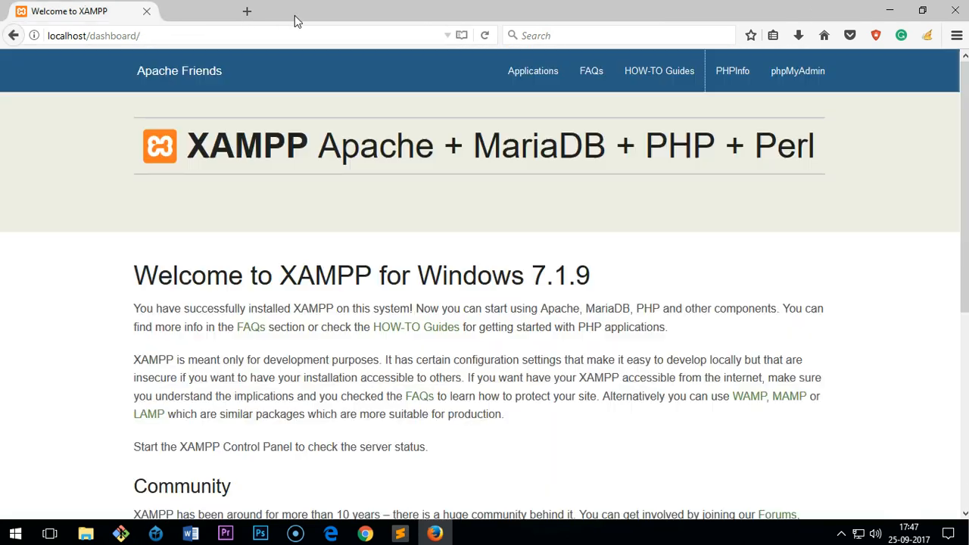
mouse_move(733, 70)
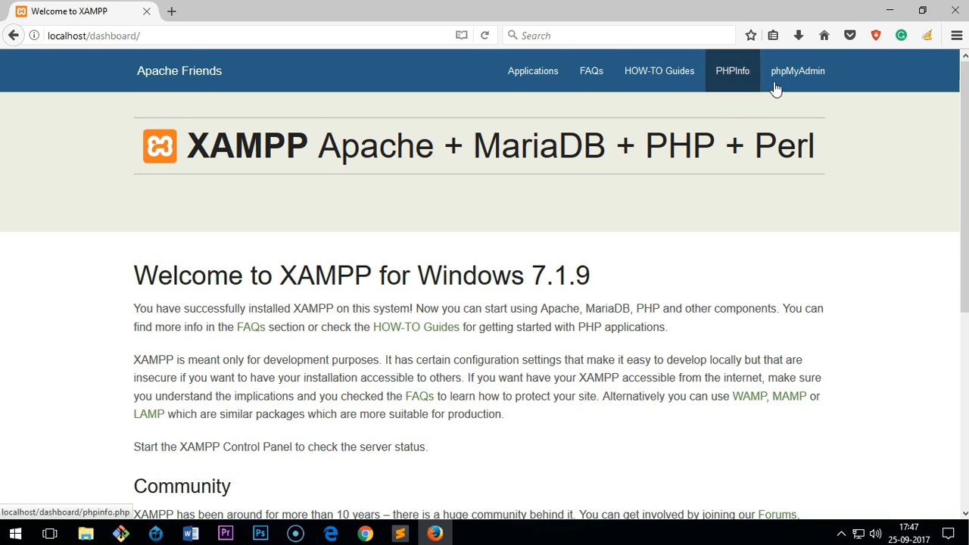
Open phpMyAdmin in a new tab, view its SQL page, and return to Welcome to XAMPP
right_click(795, 71)
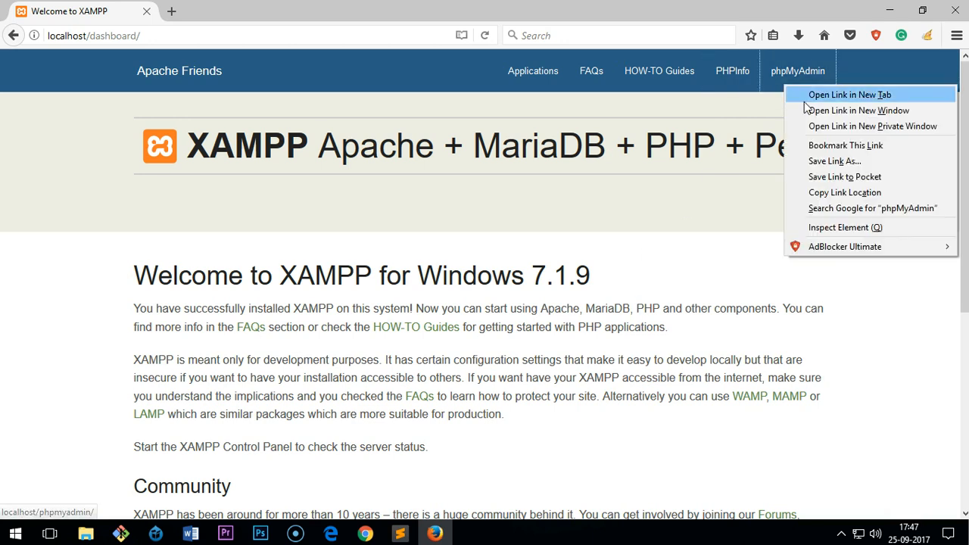
left_click(849, 94)
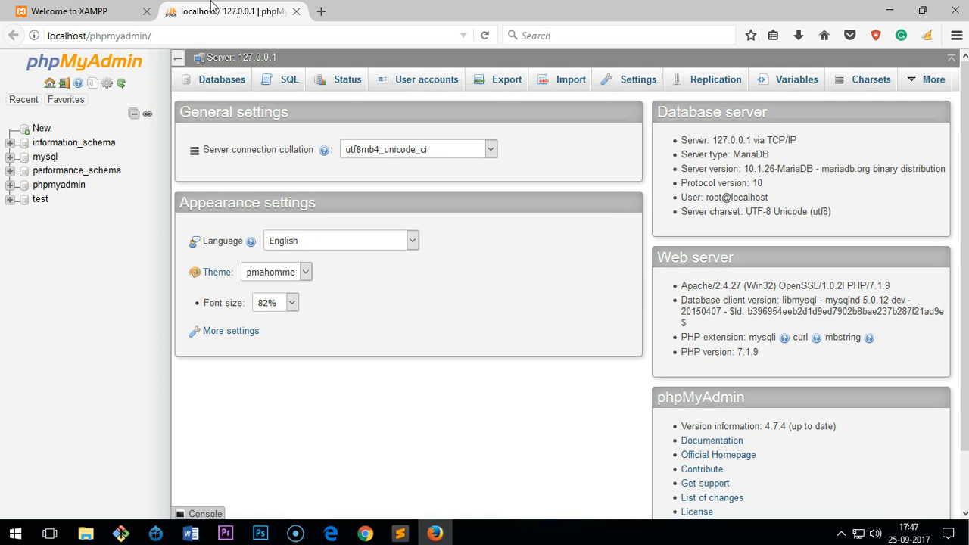
left_click(221, 78)
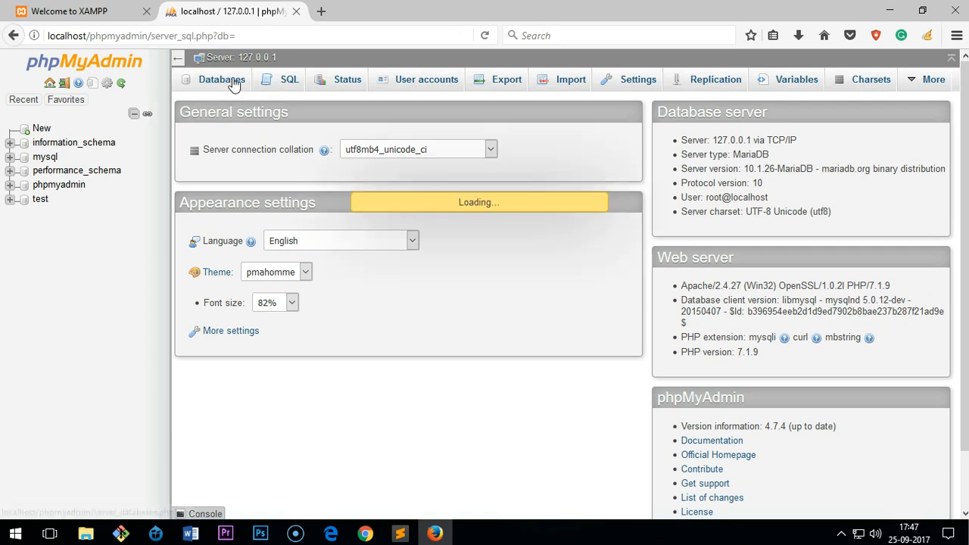
left_click(287, 78)
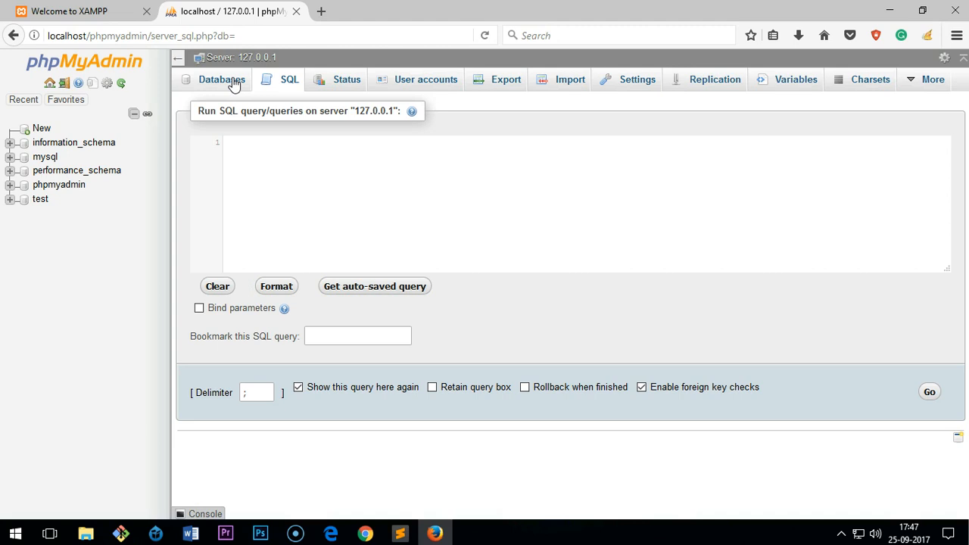
left_click(76, 12)
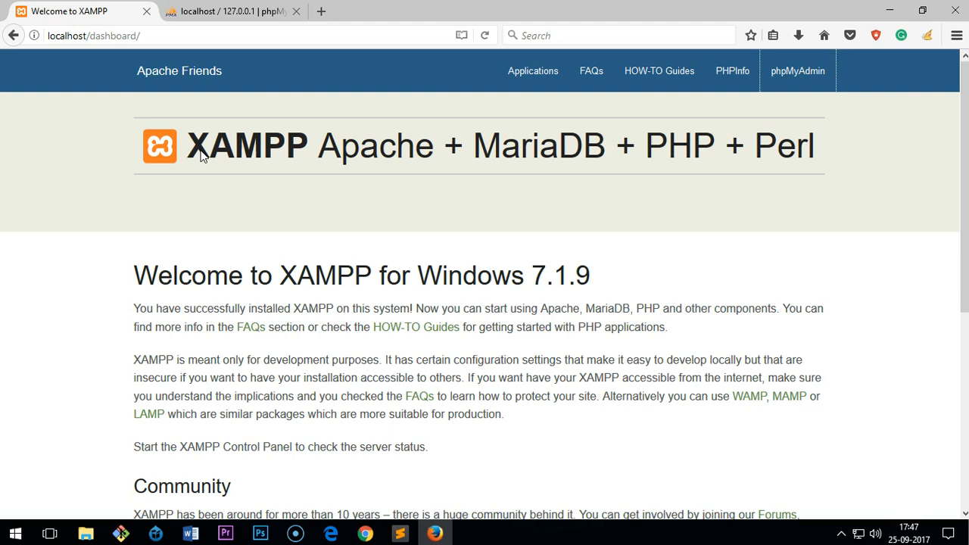
mouse_move(704, 188)
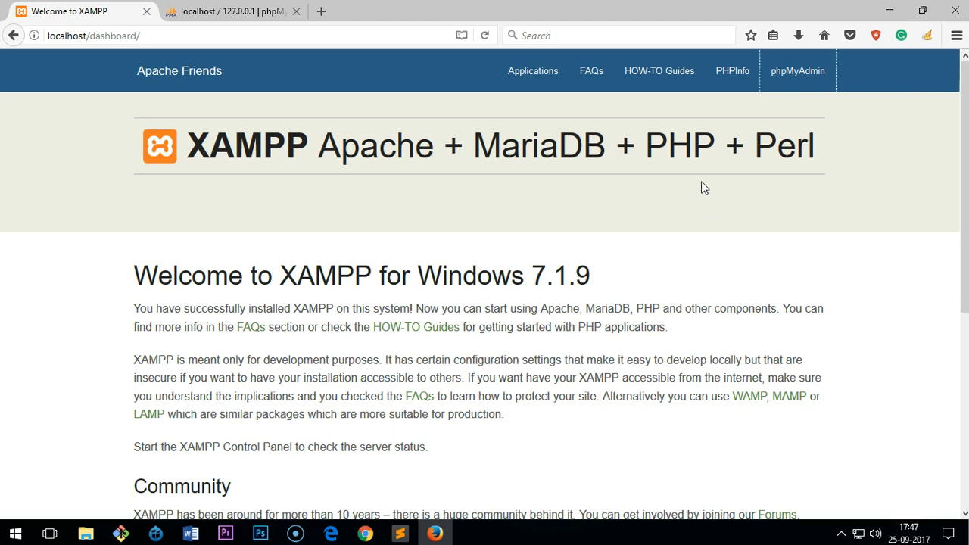
double_click(679, 145)
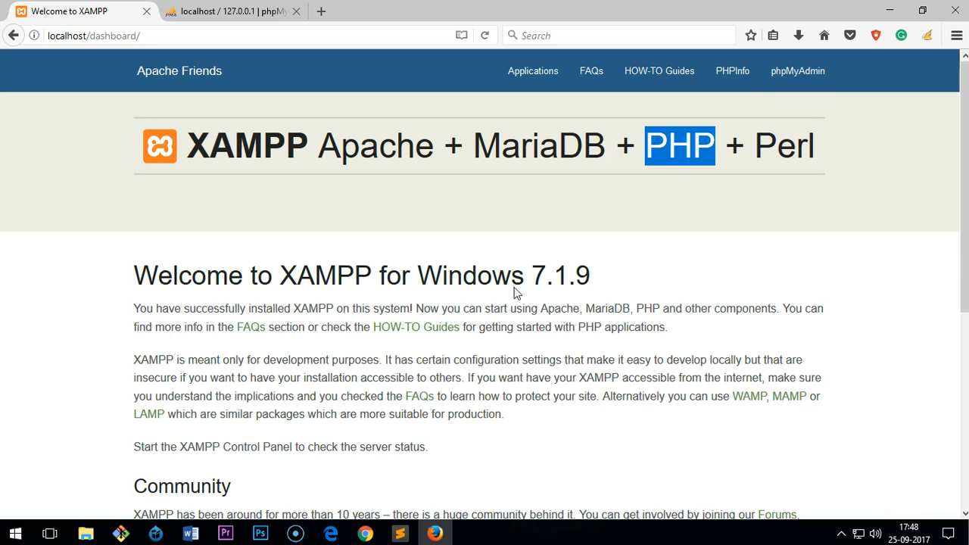
mouse_move(692, 270)
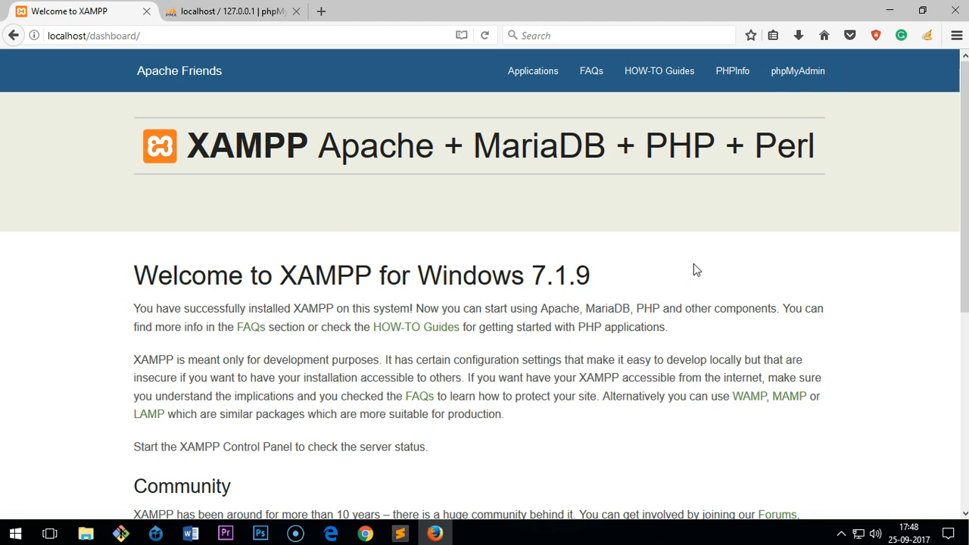
Switch to the phpMyAdmin tab and show the Databases page listing five databases
left_click(227, 12)
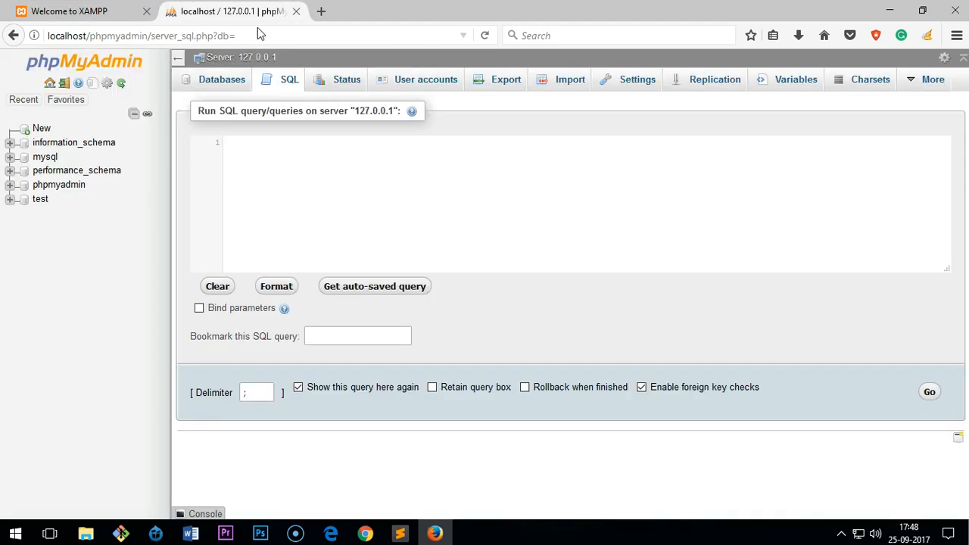
mouse_move(221, 85)
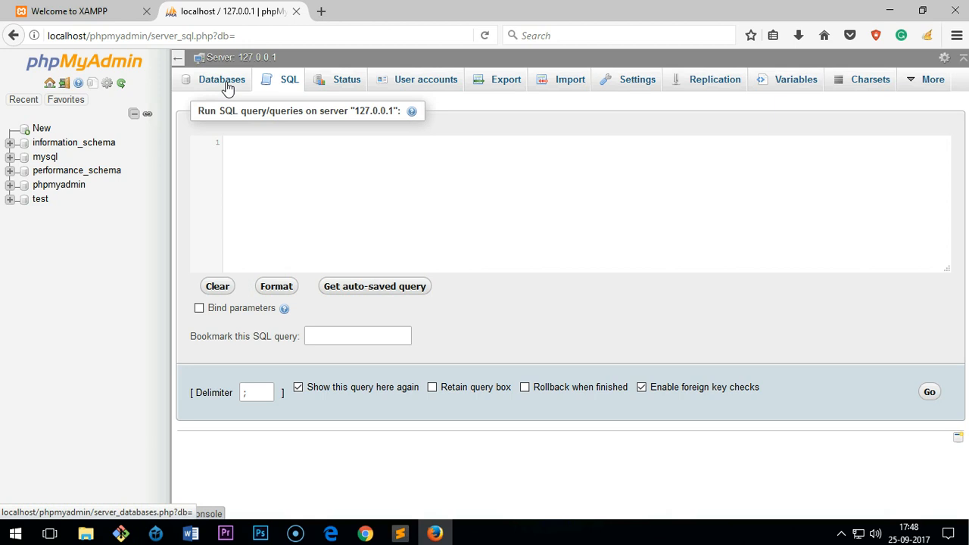
left_click(221, 79)
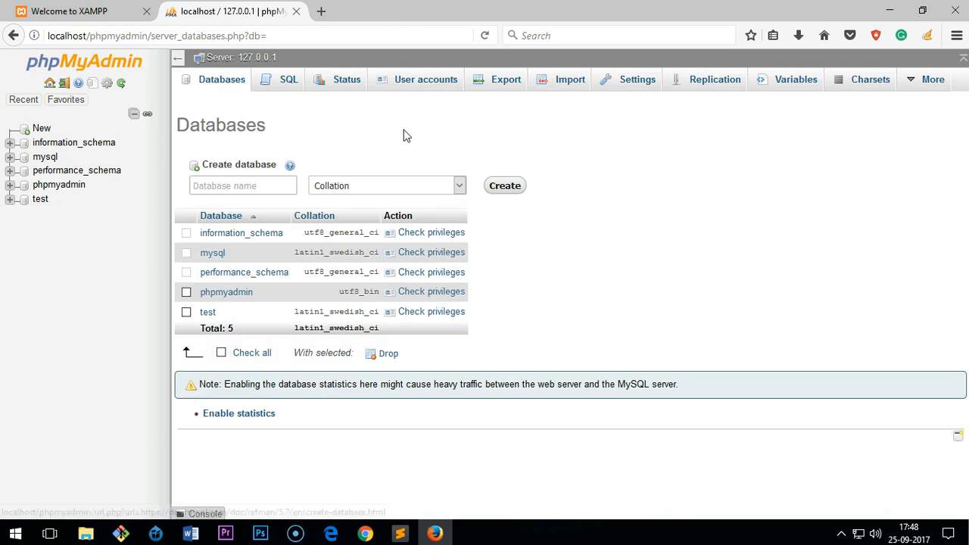